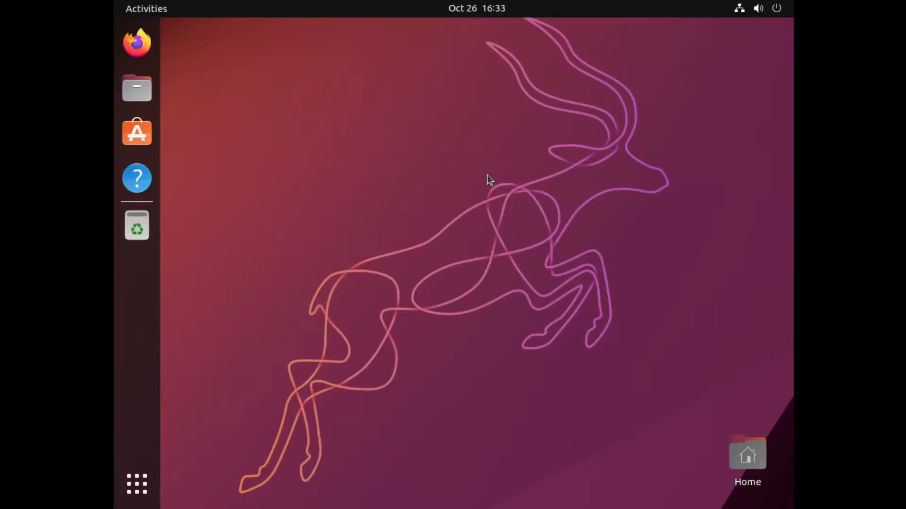
mouse_move(449, 167)
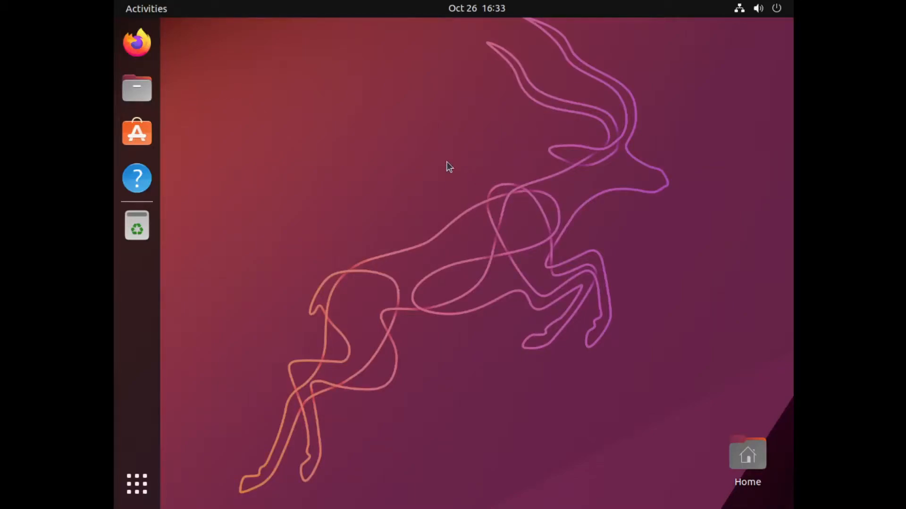
mouse_move(441, 163)
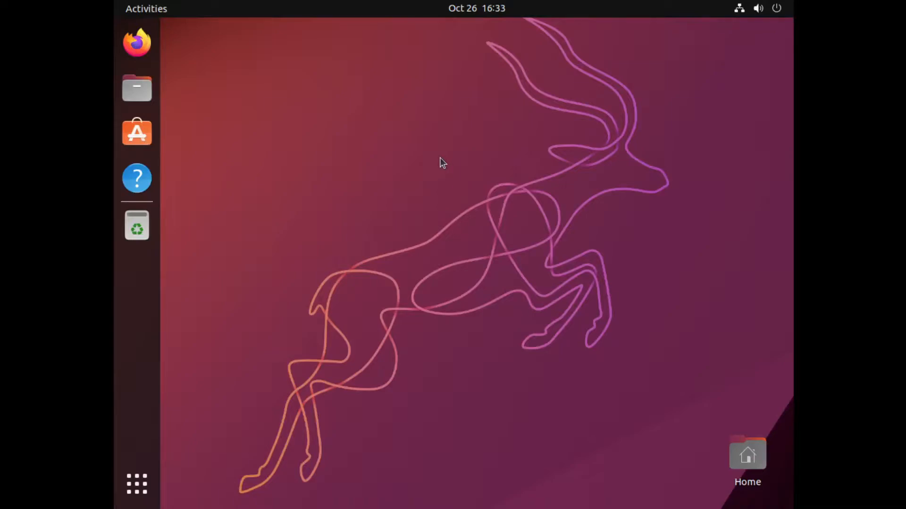
mouse_move(425, 159)
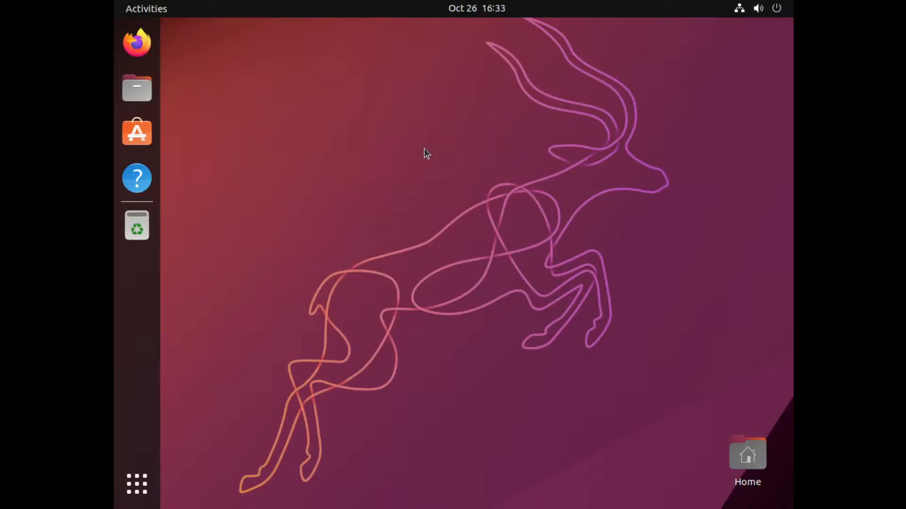
mouse_move(423, 145)
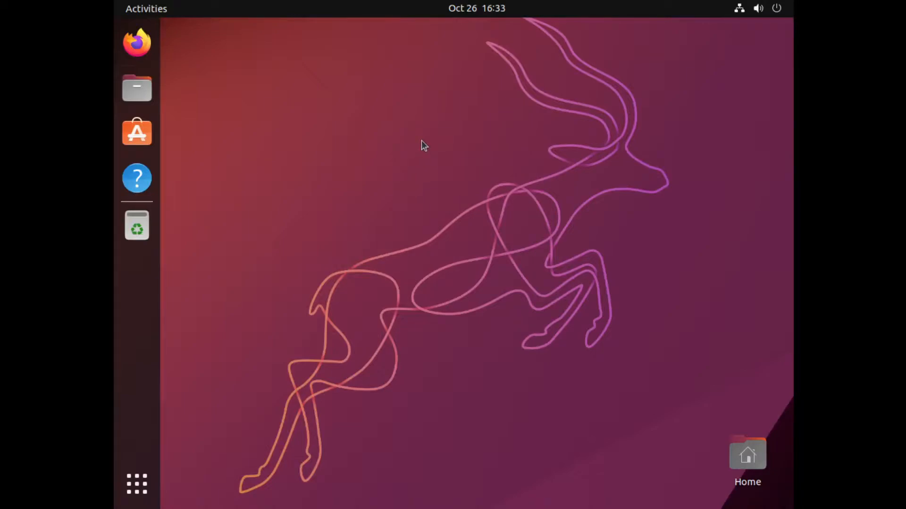
mouse_move(309, 233)
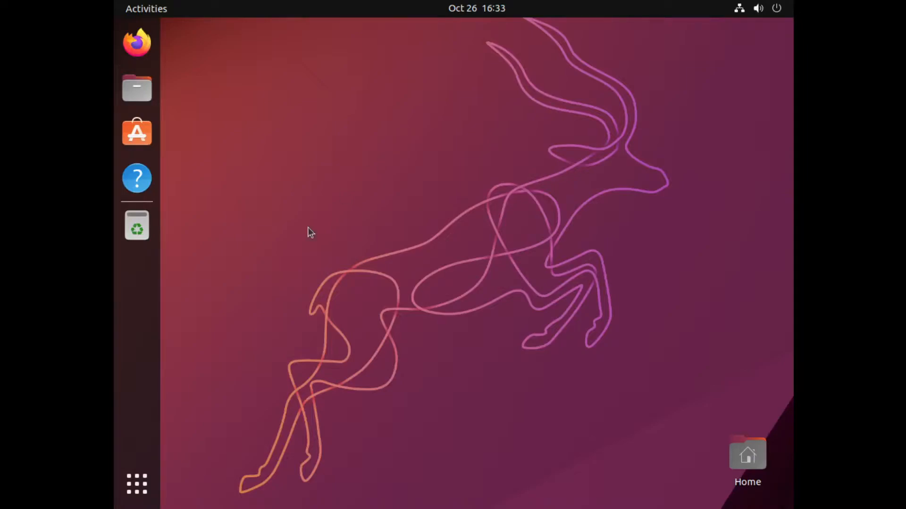
mouse_move(369, 118)
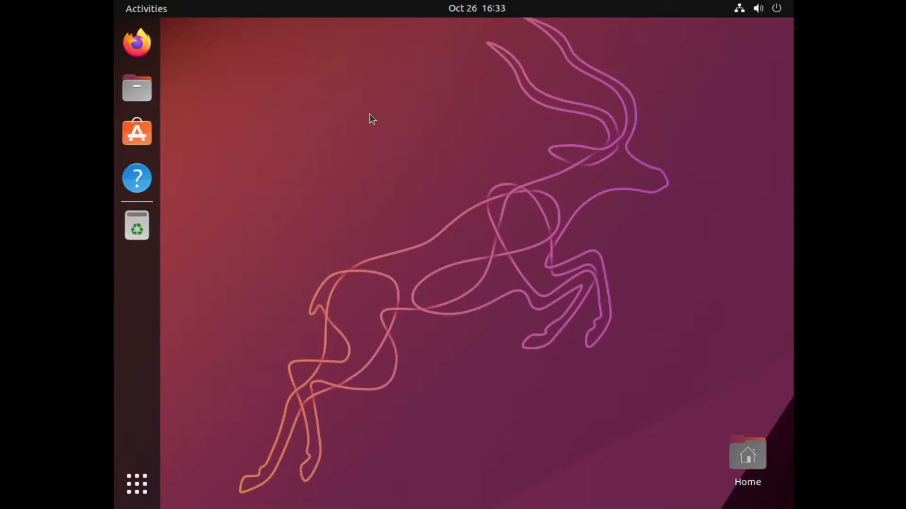
Check the OS release details with a cat /etc/ command in the terminal and close it
text(ter)
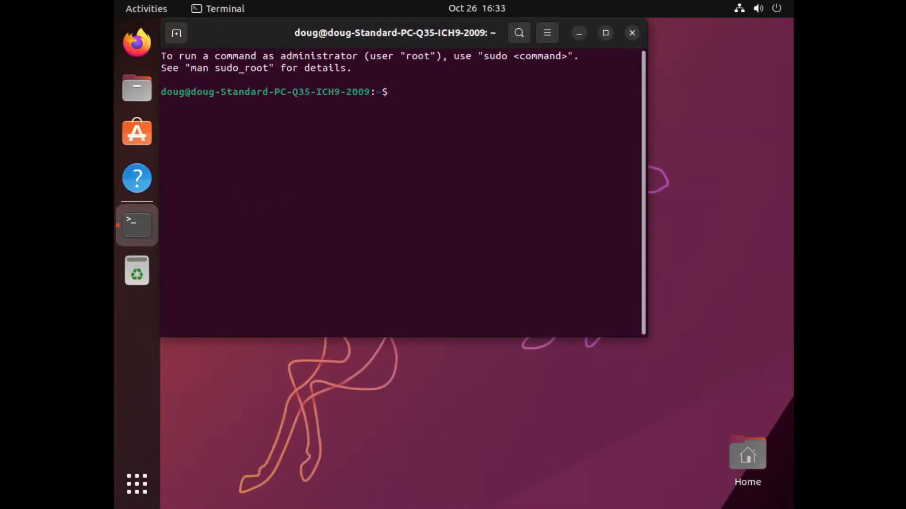
text(cat /etc/)
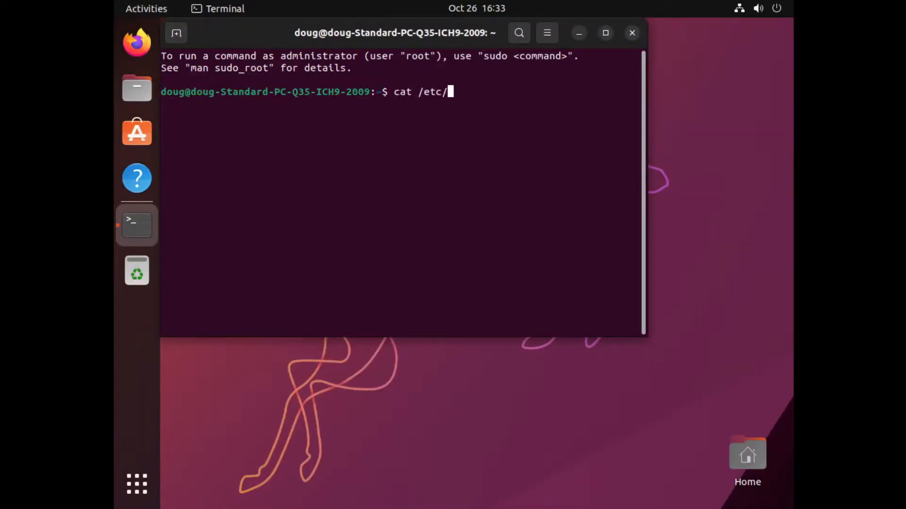
key(Return)
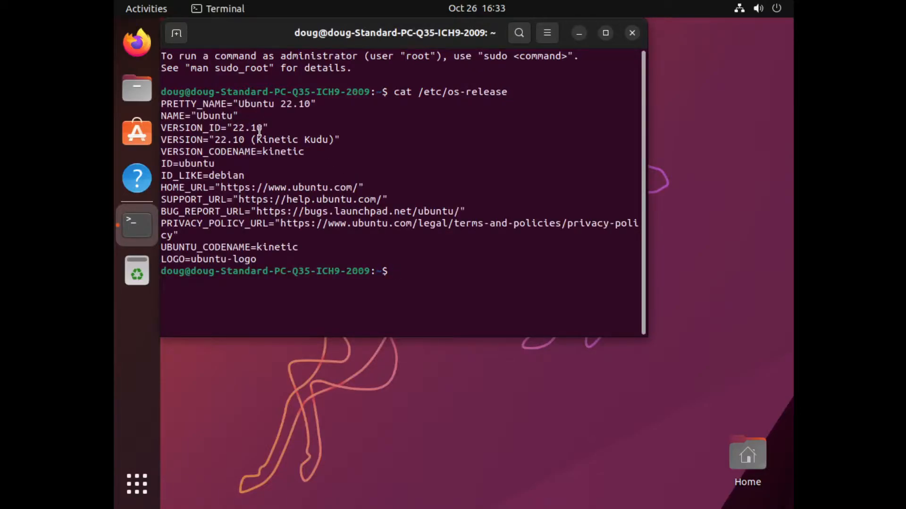
mouse_move(631, 33)
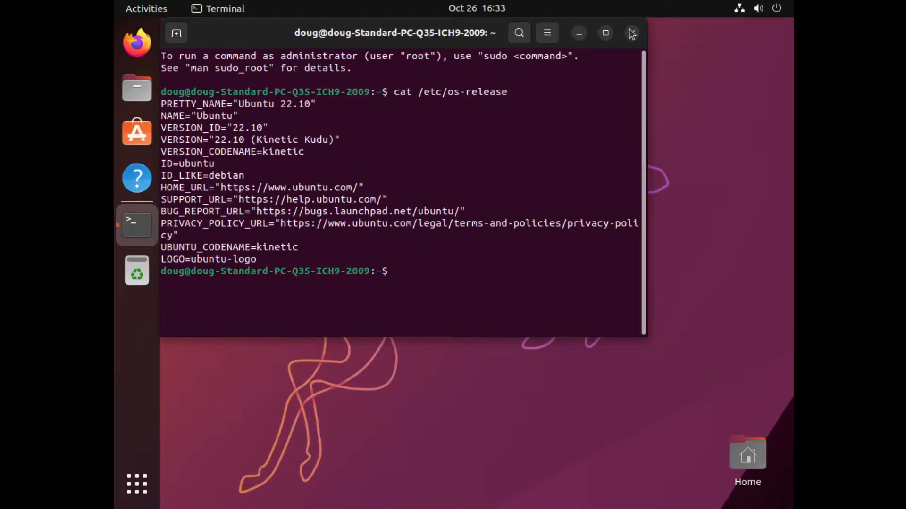
mouse_move(633, 33)
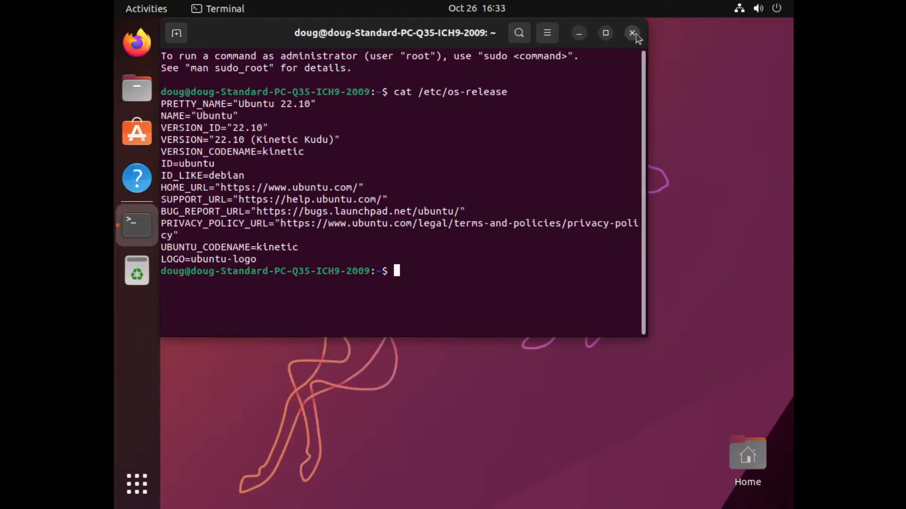
click(632, 33)
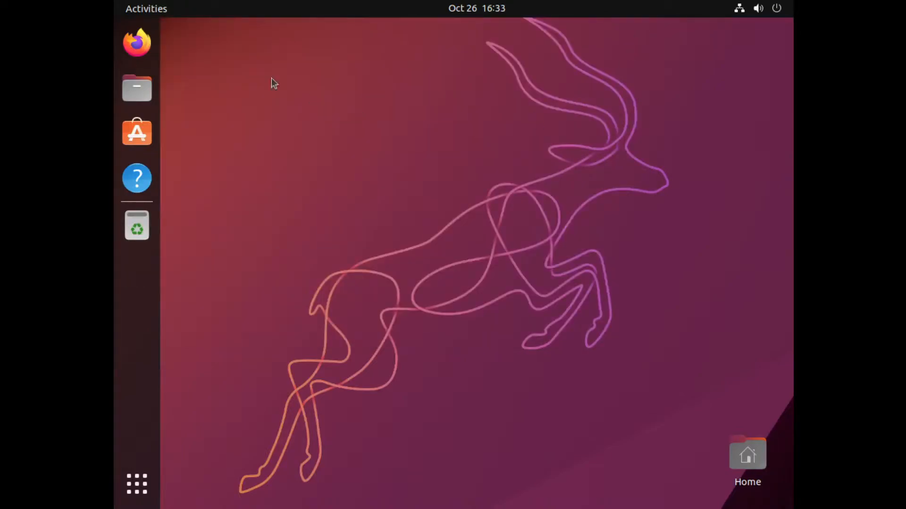
Browse to the lutris.net downloads page in Firefox and scroll to the Ubuntu deb package row
click(137, 41)
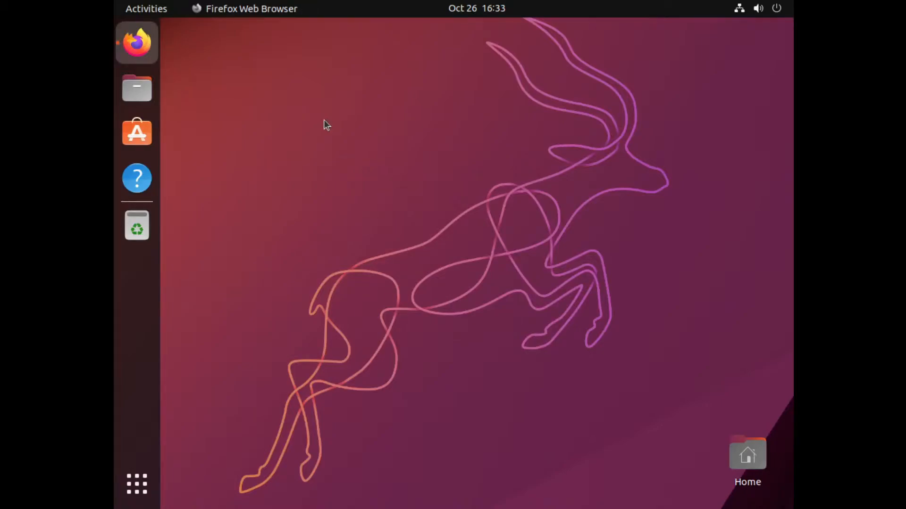
click(136, 43)
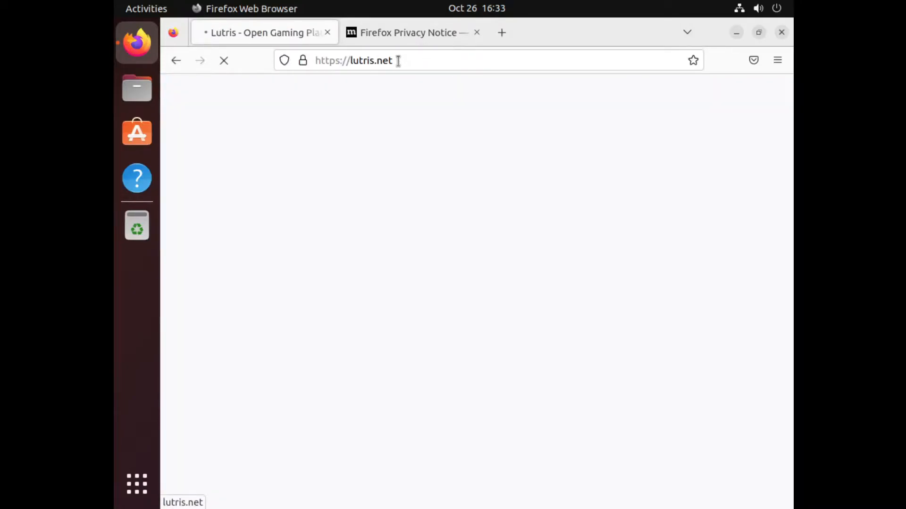
click(430, 87)
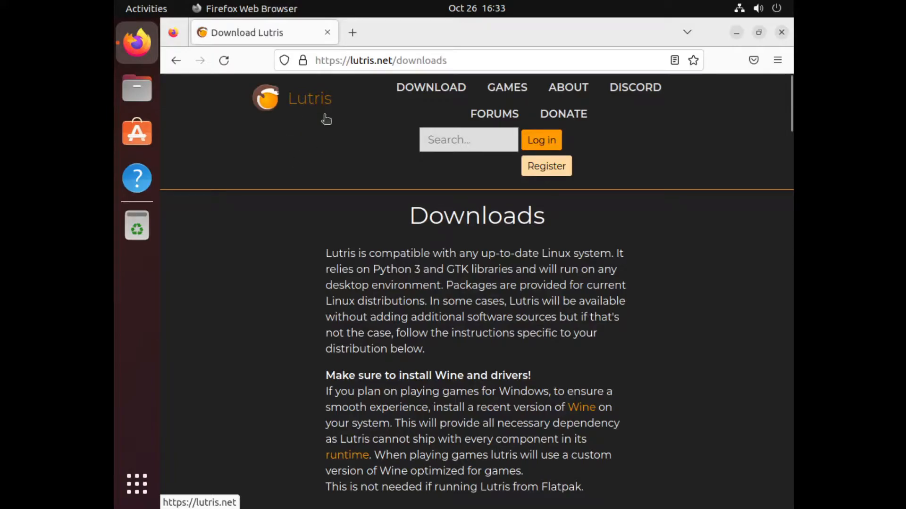
scroll(down, 3)
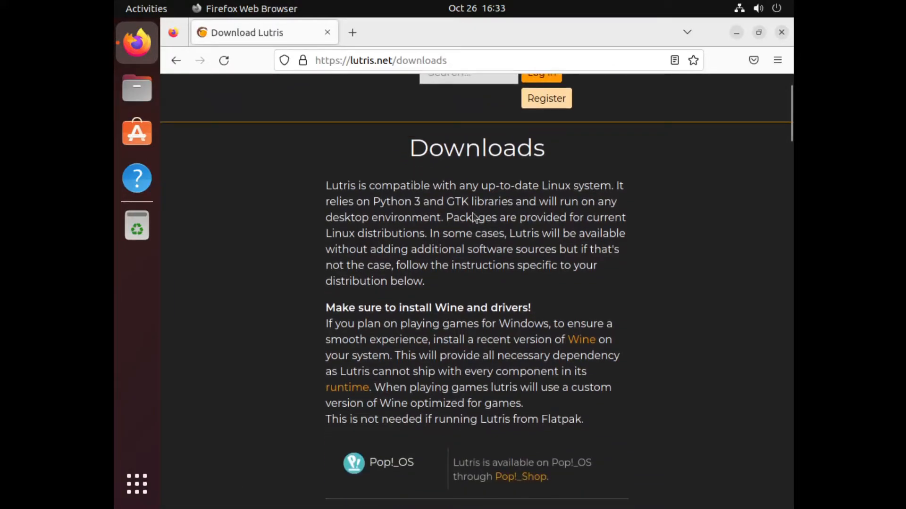
scroll(down, 3)
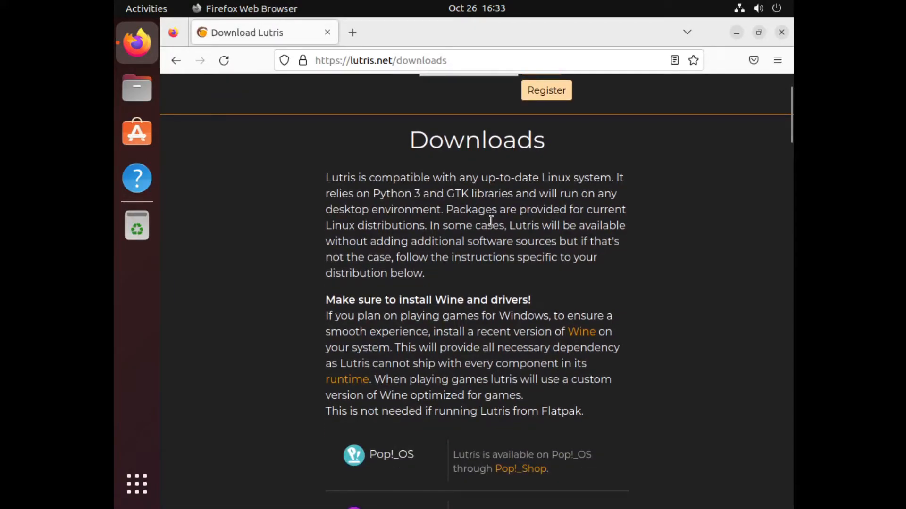
scroll(down, 3)
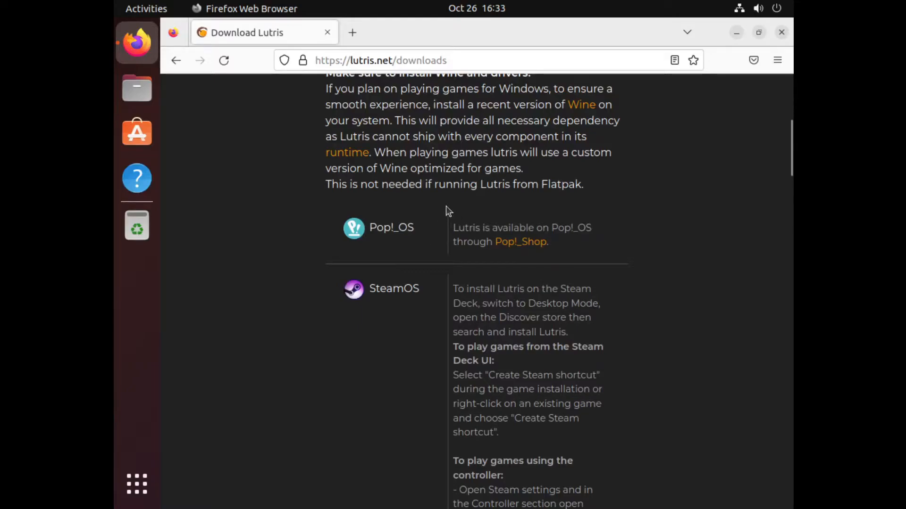
scroll(down, 3)
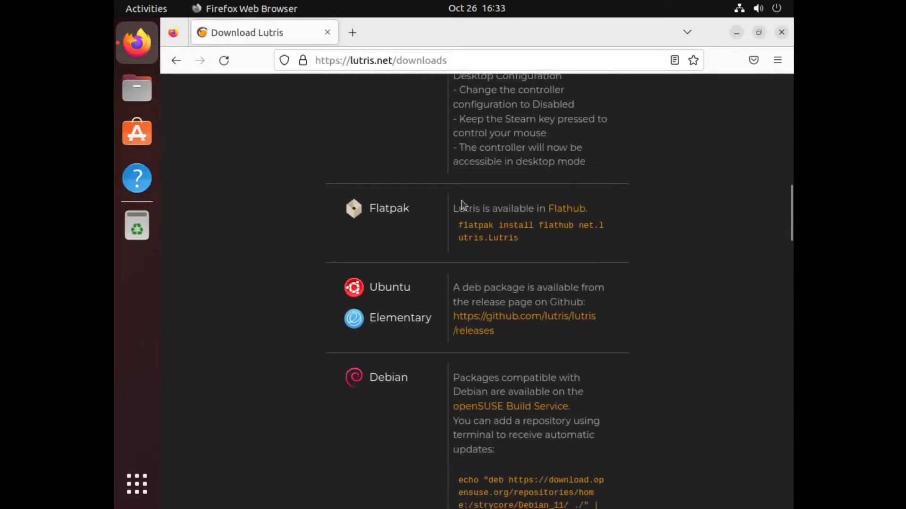
scroll(down, 3)
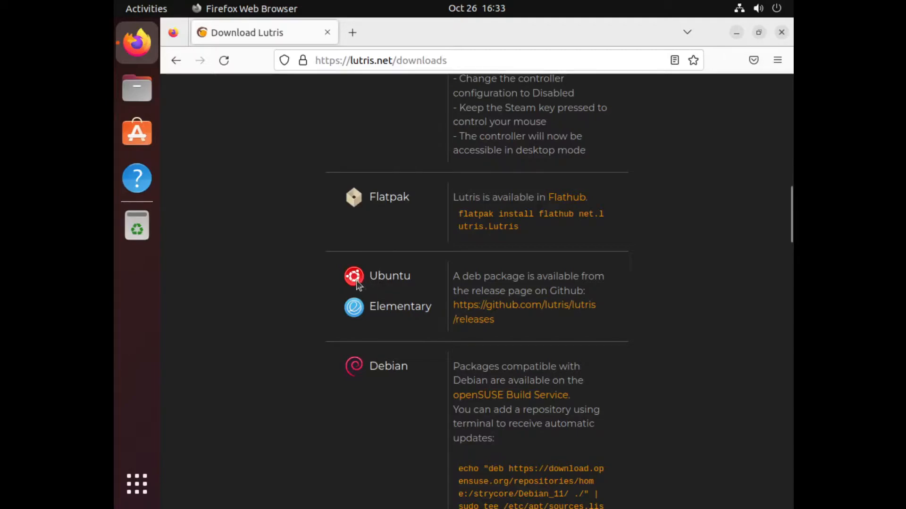
mouse_move(372, 285)
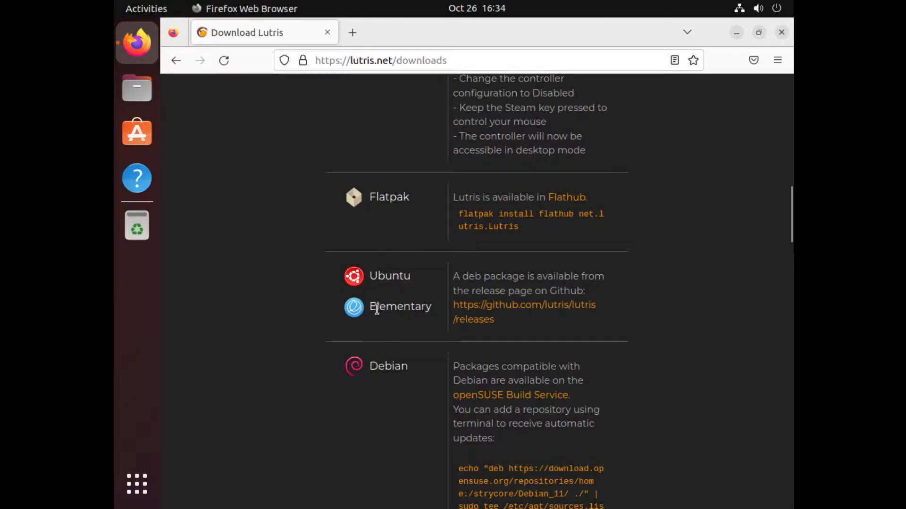
mouse_move(466, 274)
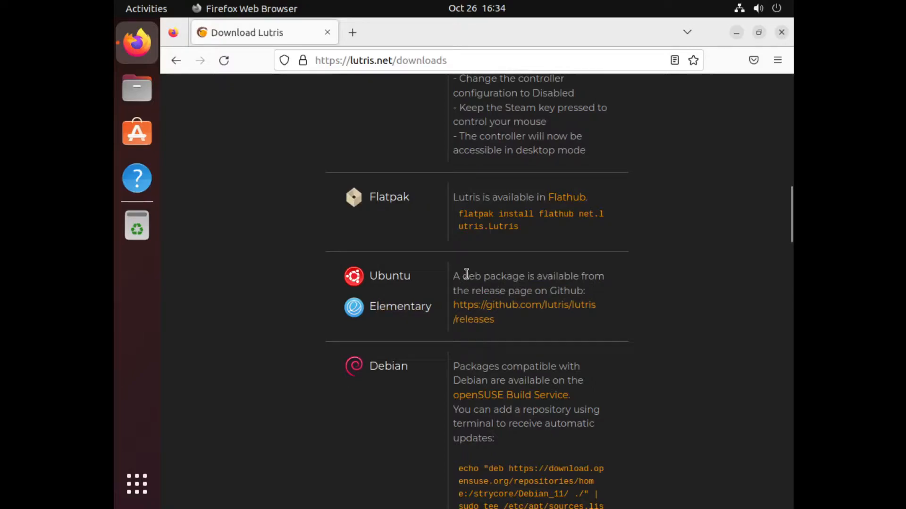
mouse_move(516, 305)
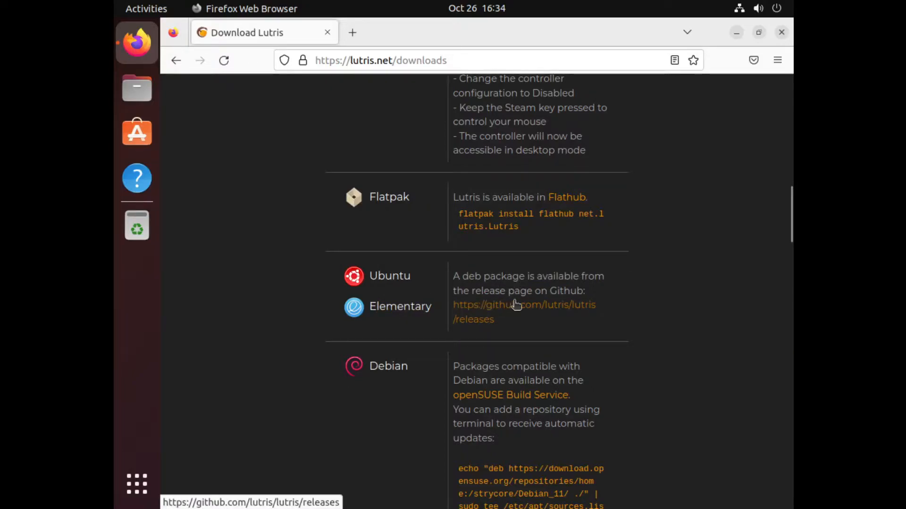
Download lutris_0.5.12_beta1_all.deb from the GitHub v0.5.12-beta1 release and hand it to Software Install
click(524, 304)
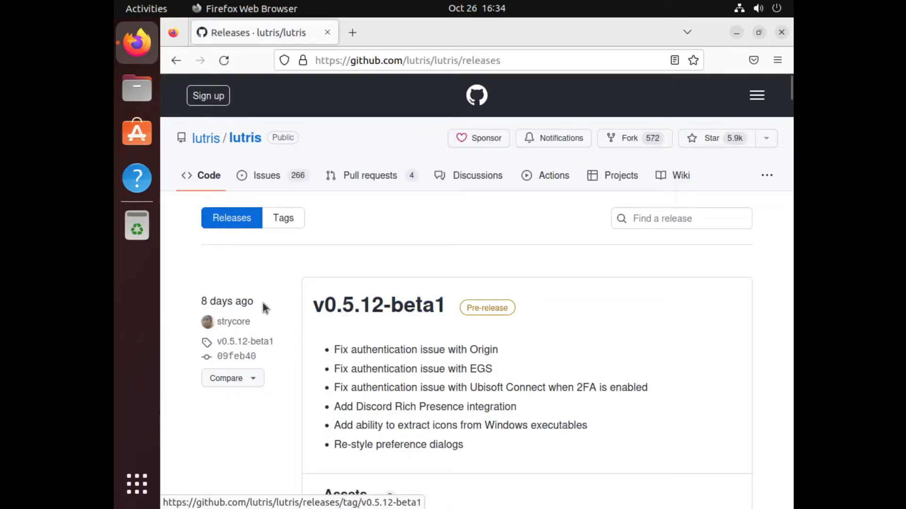
mouse_move(379, 304)
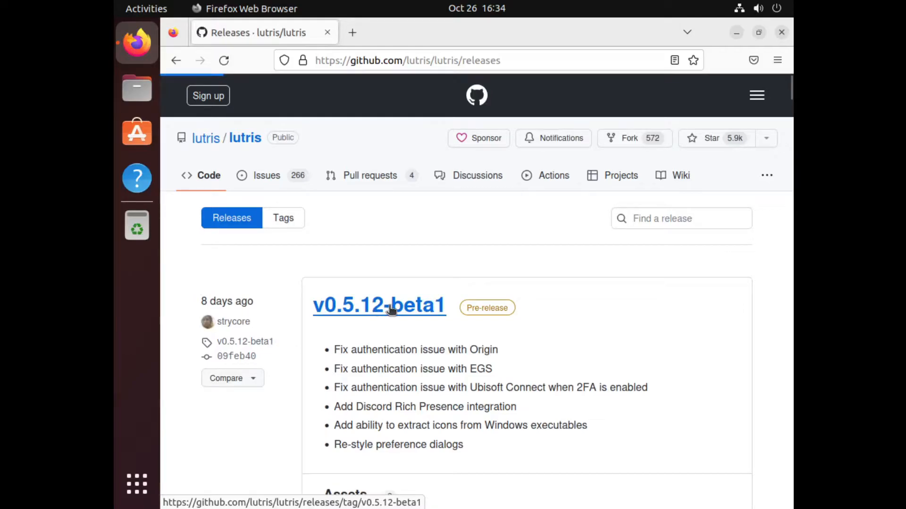
click(379, 304)
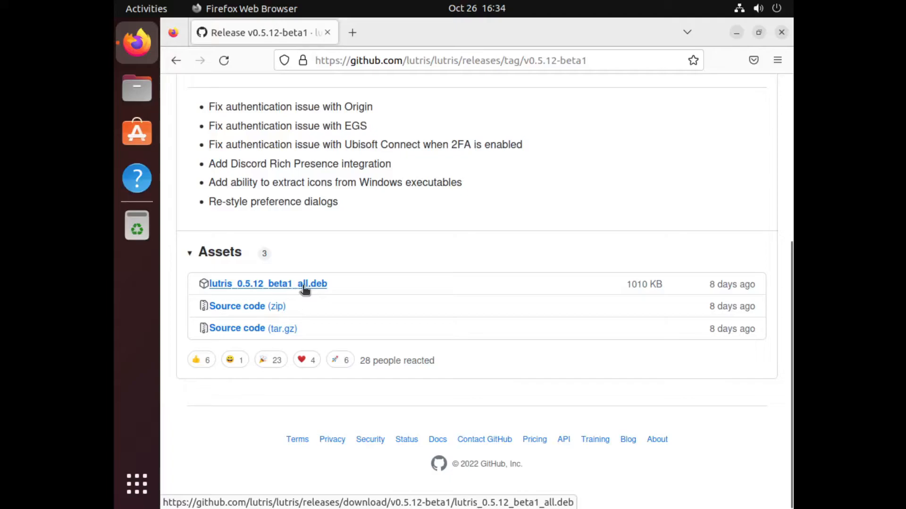
click(267, 284)
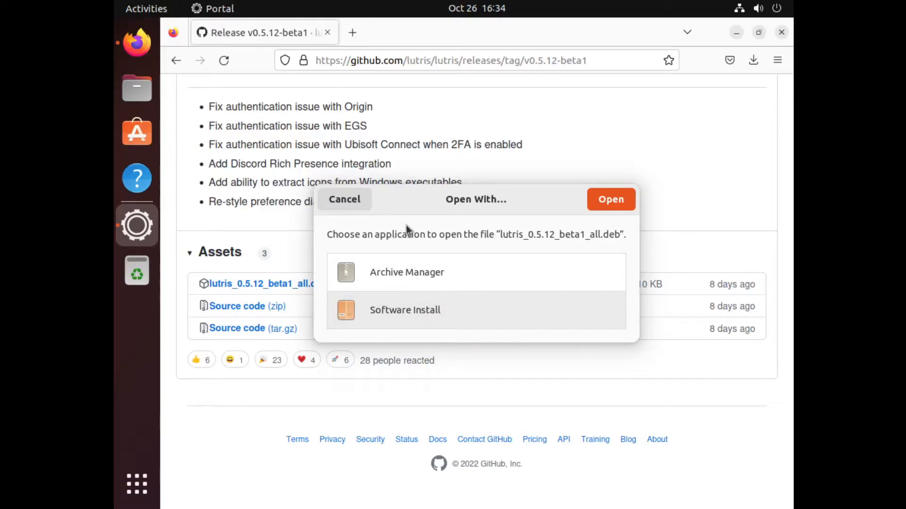
click(343, 199)
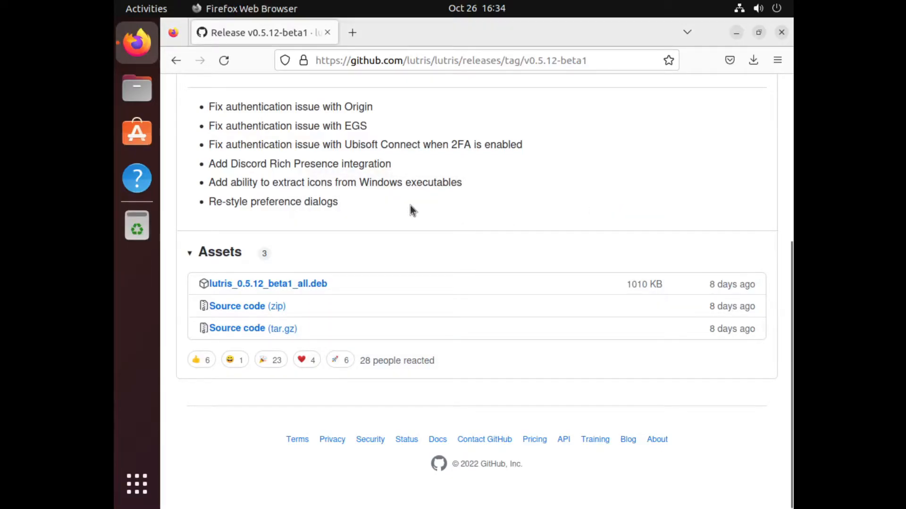
mouse_move(402, 215)
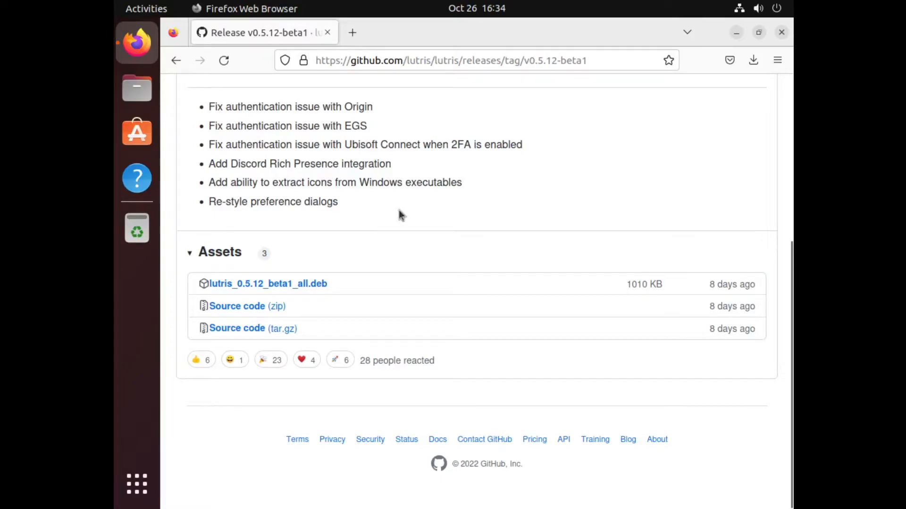
Install the Lutris package in Software Install, authenticating with the account password
click(267, 283)
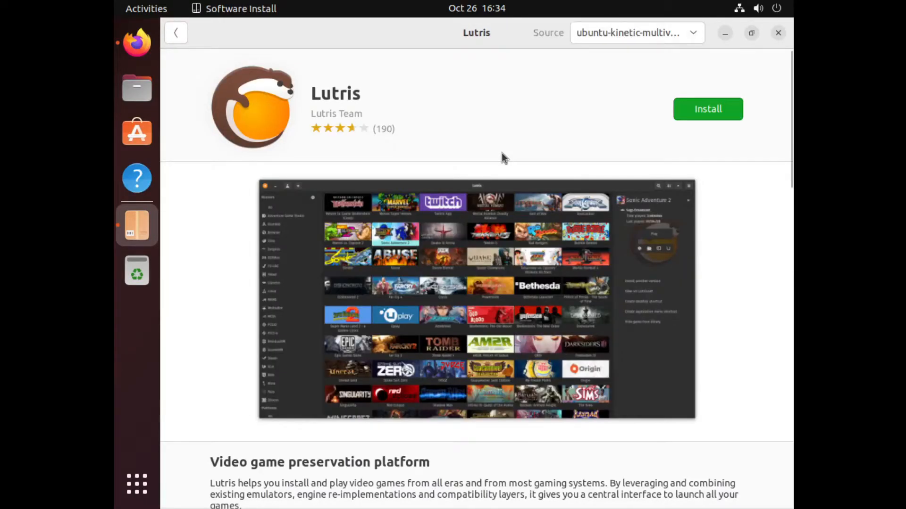
mouse_move(567, 127)
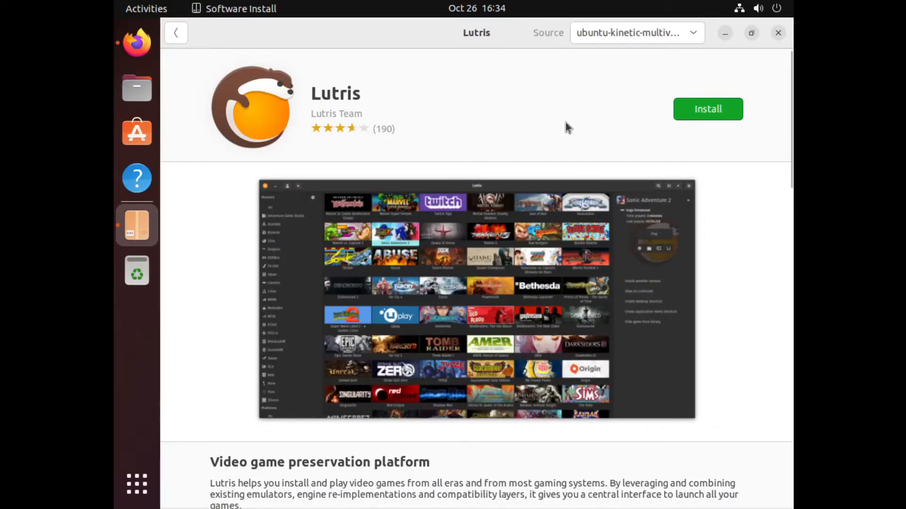
mouse_move(596, 120)
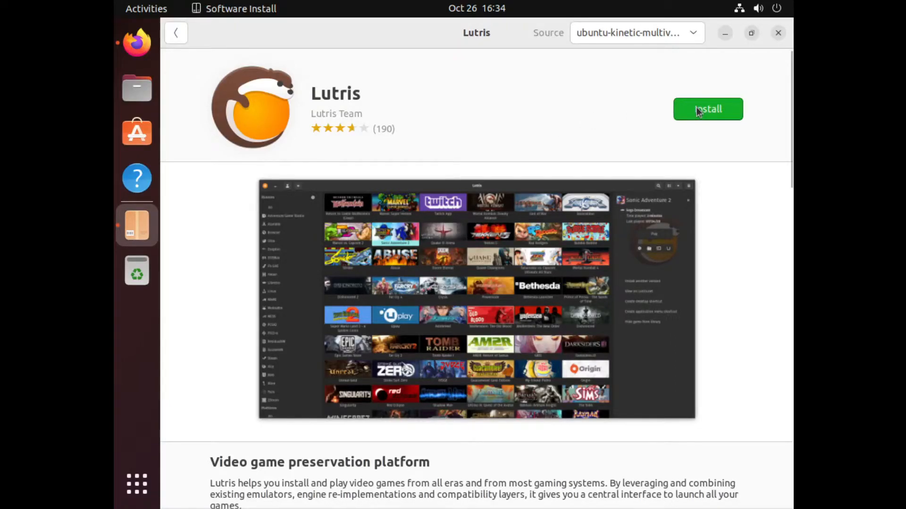
click(707, 110)
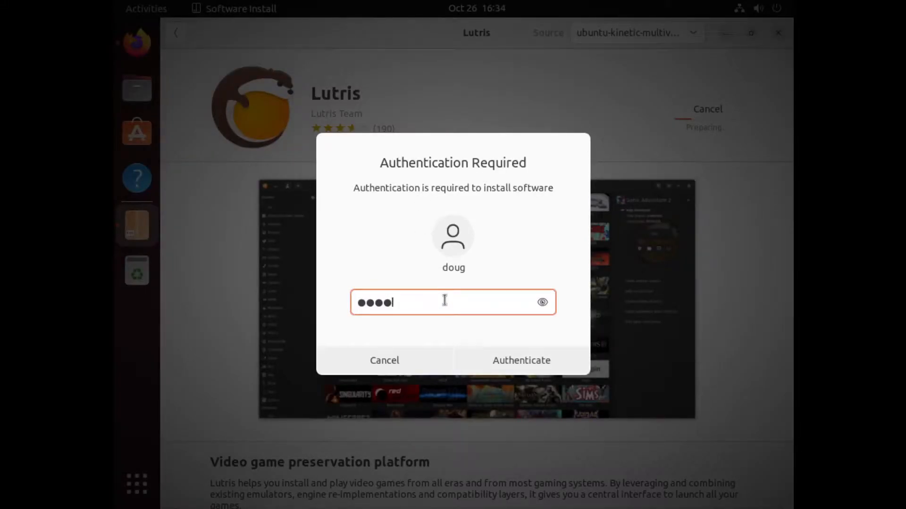
click(520, 360)
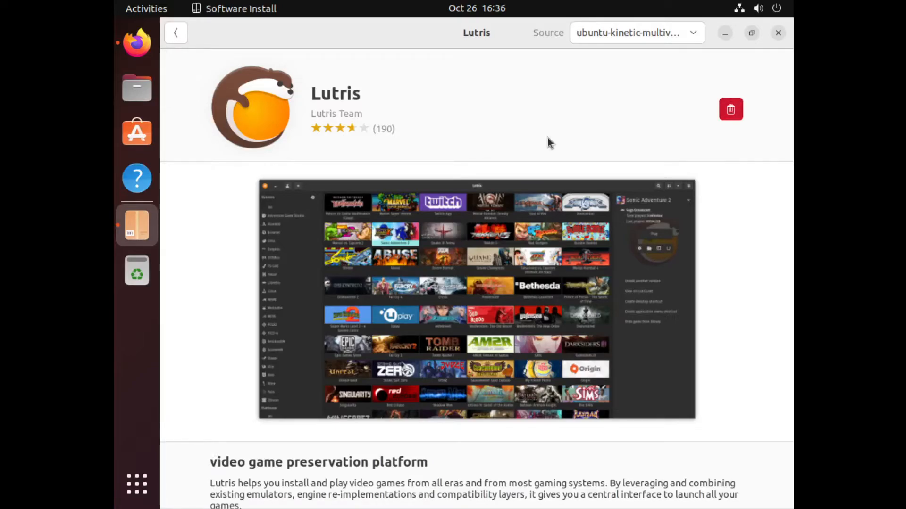
mouse_move(541, 151)
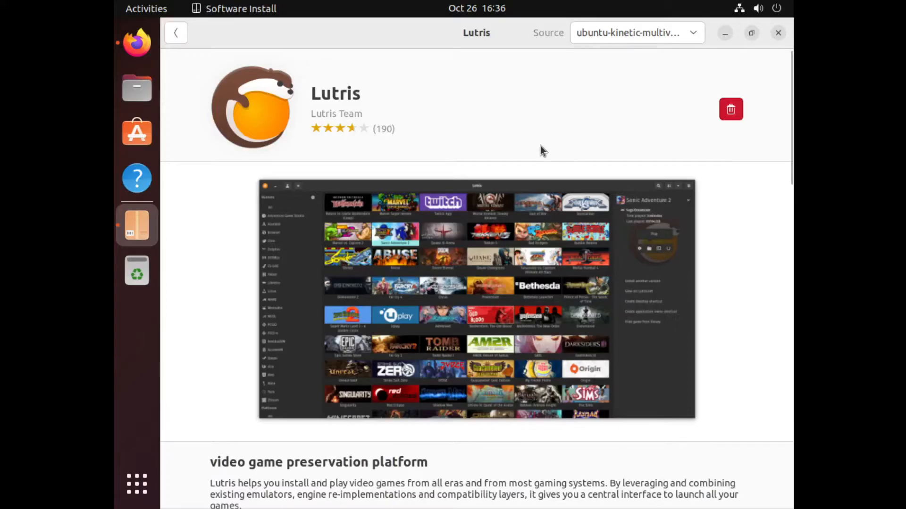
Launch Lutris from the Activities search by typing 'lutris'
click(146, 8)
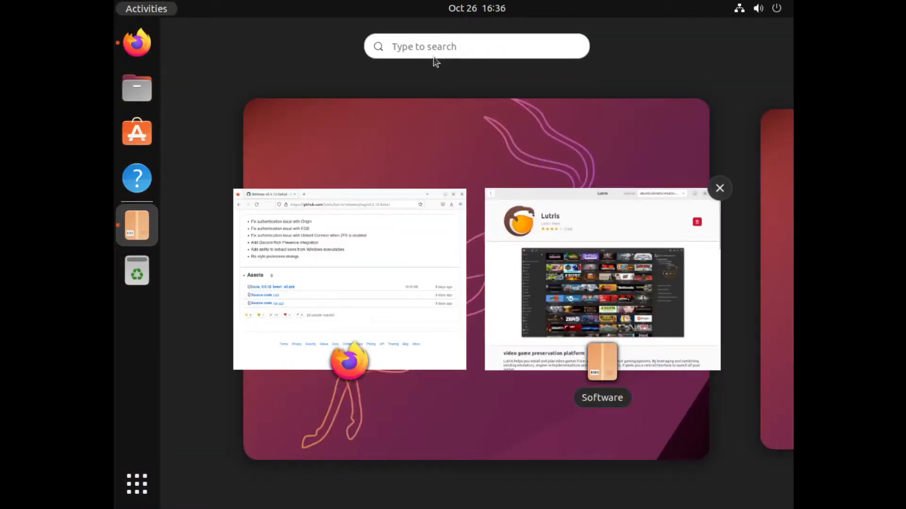
text(lutris)
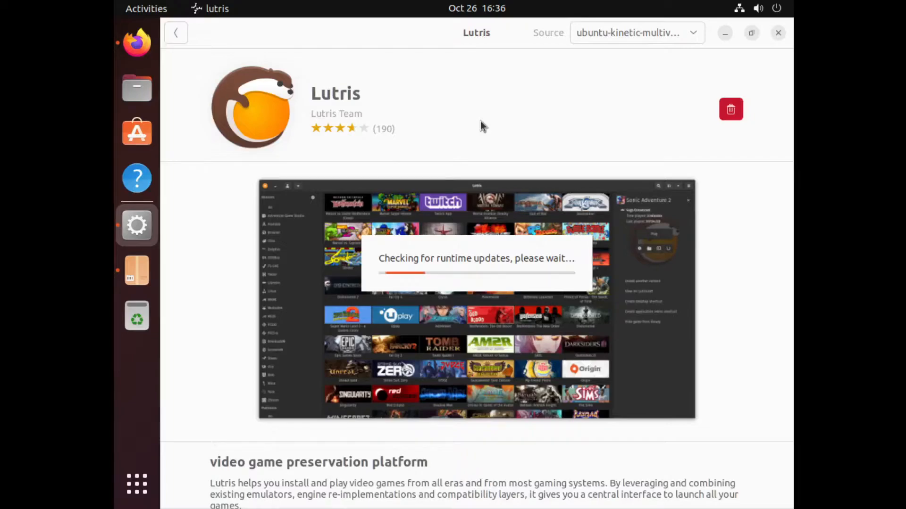
mouse_move(482, 139)
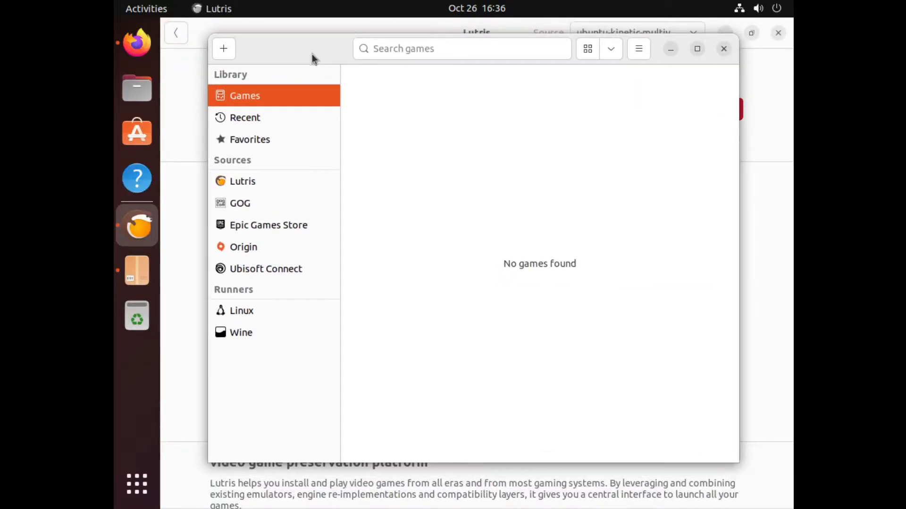
mouse_move(224, 48)
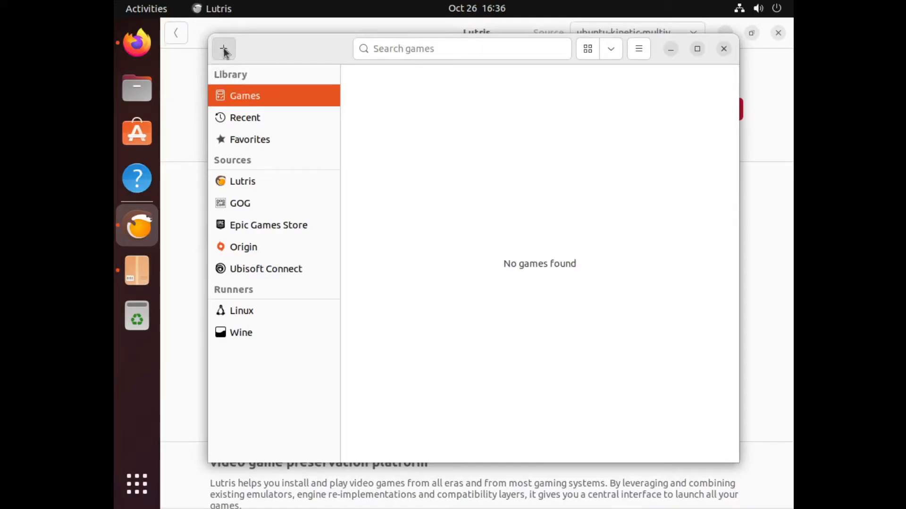
Search the Lutris website installers for 'battle.net' and bring up the Blizzard Battle.net install page
click(223, 49)
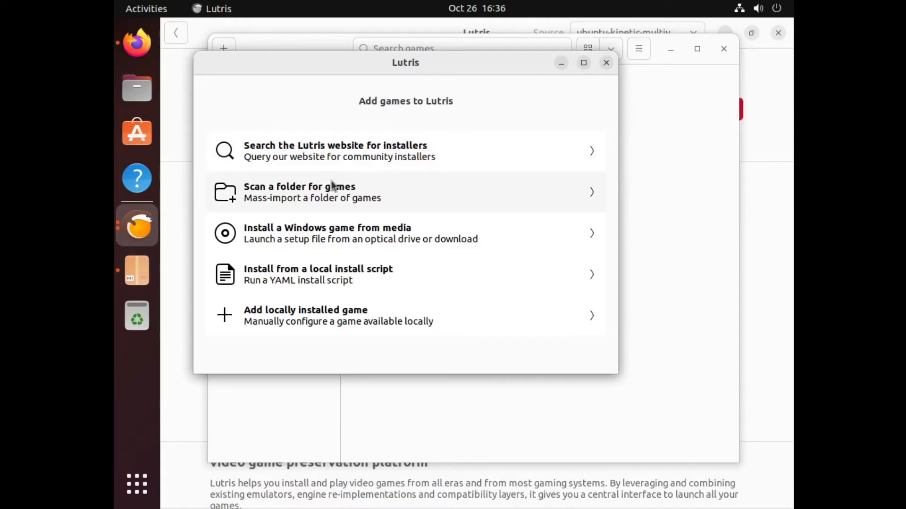
mouse_move(314, 157)
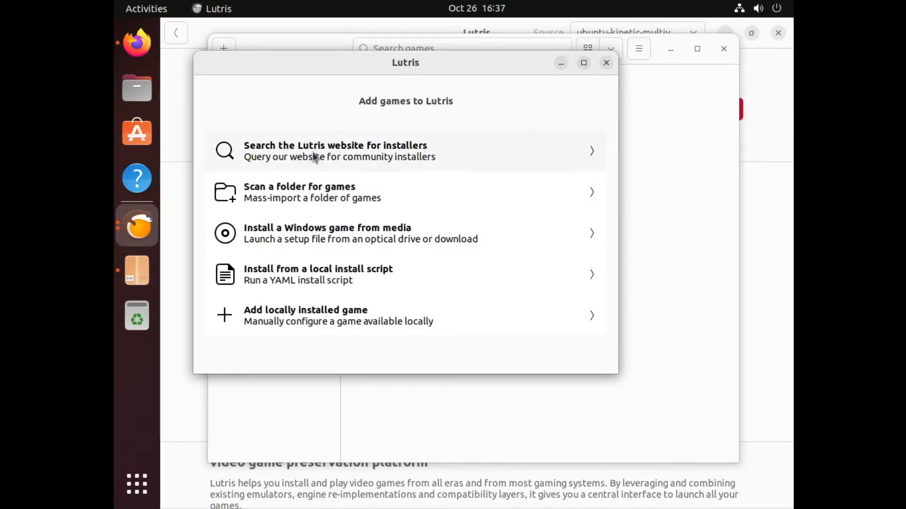
click(335, 151)
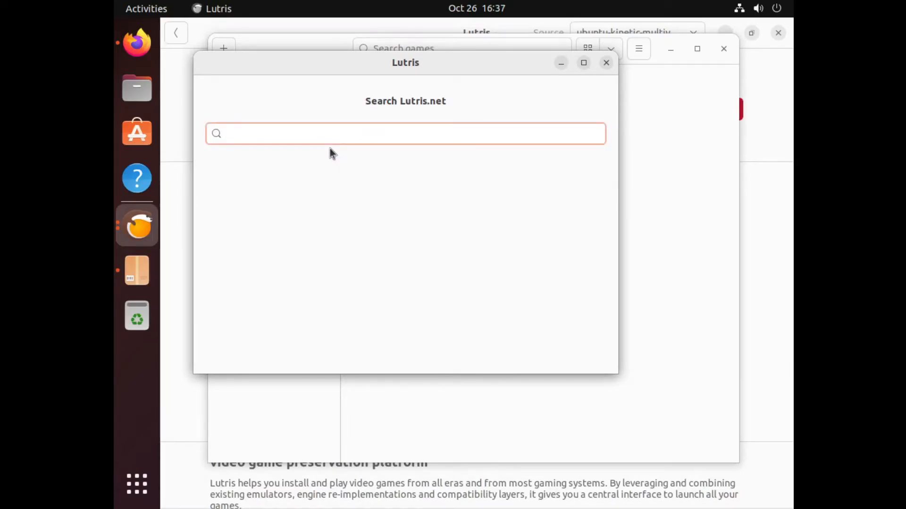
text(battle.)
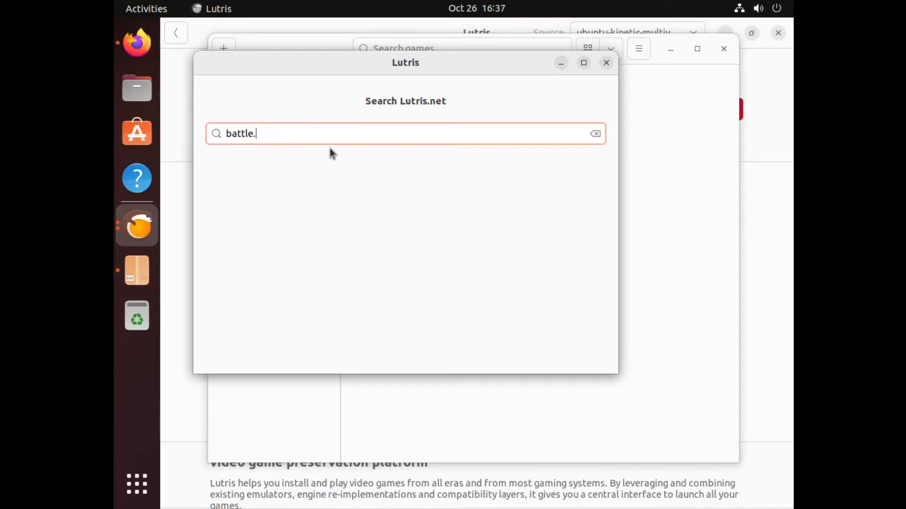
text(net)
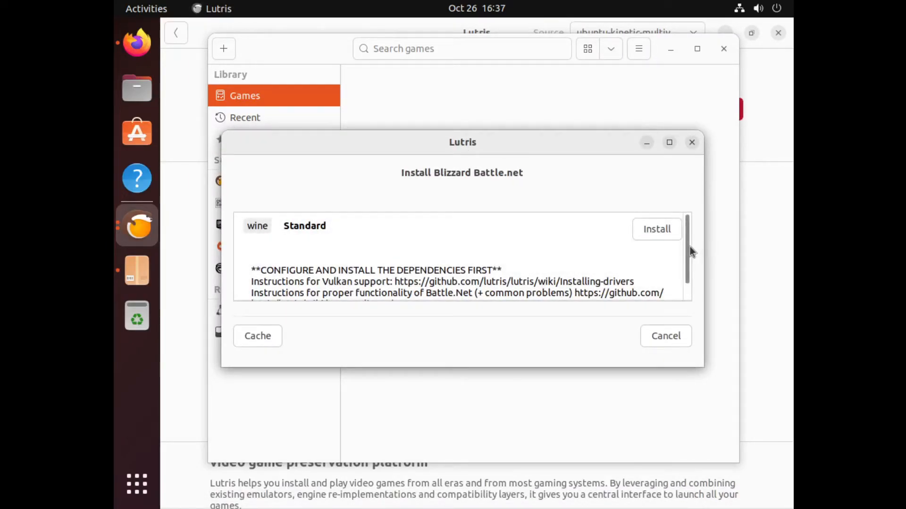
scroll(down, 3)
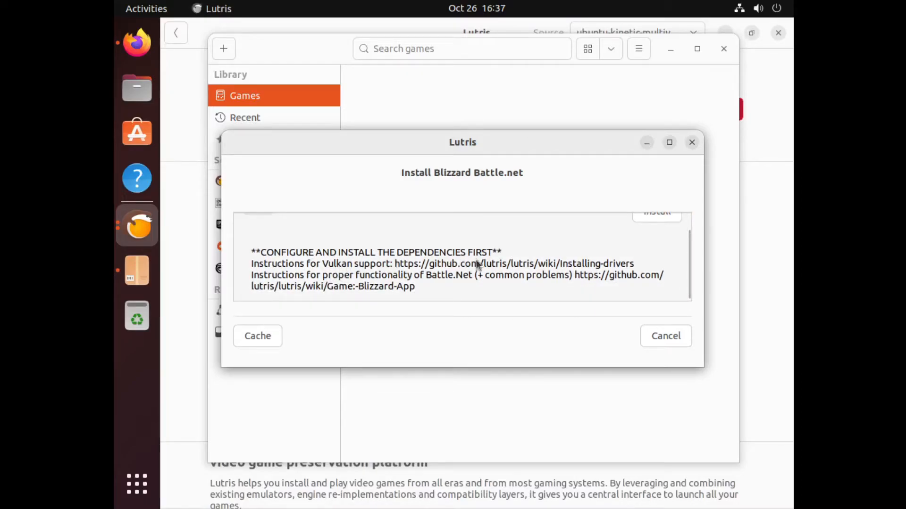
scroll(up, 3)
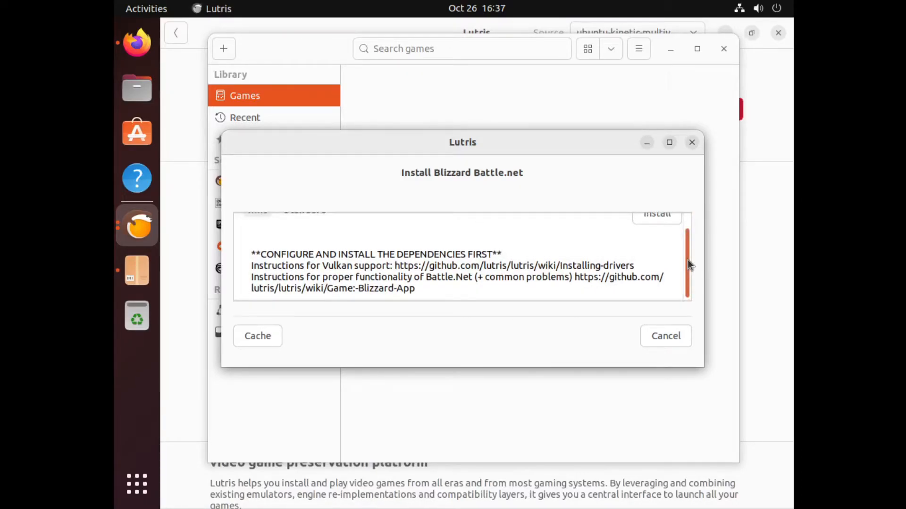
Start the Standard wine install of Battle.net into the default games directory
click(656, 214)
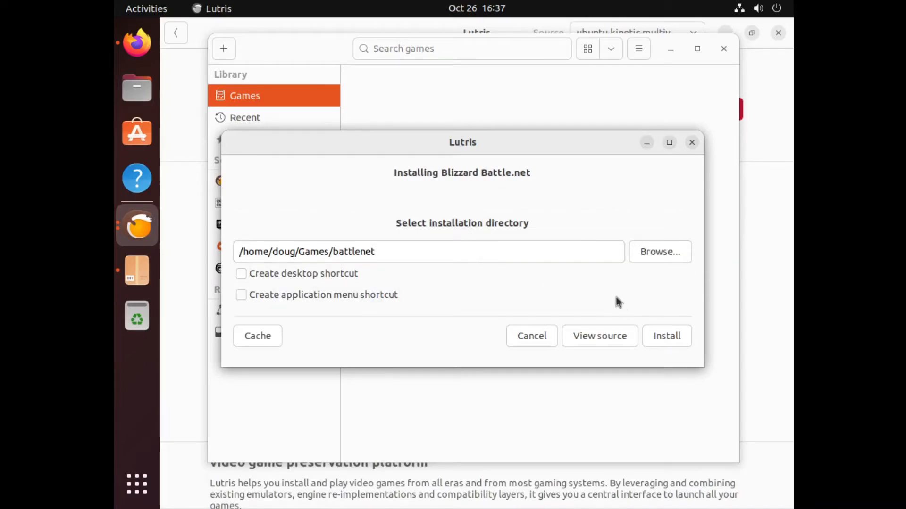
click(381, 251)
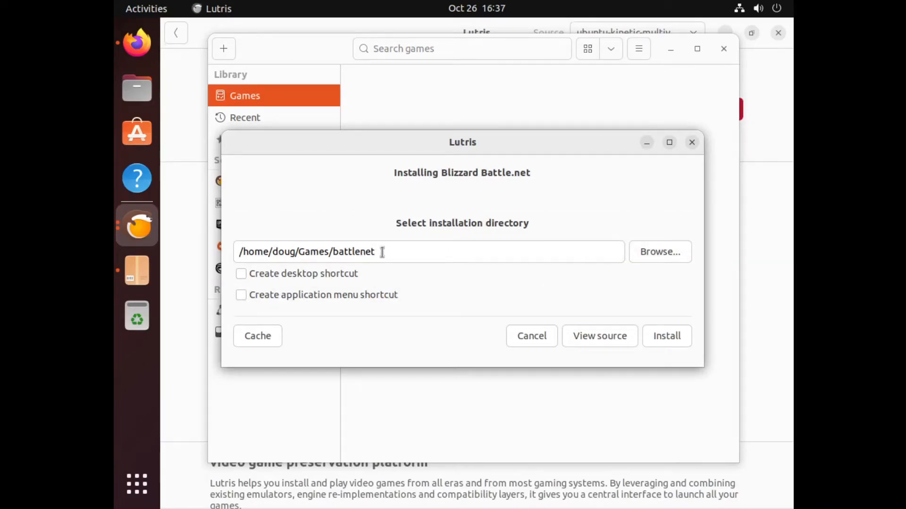
mouse_move(660, 251)
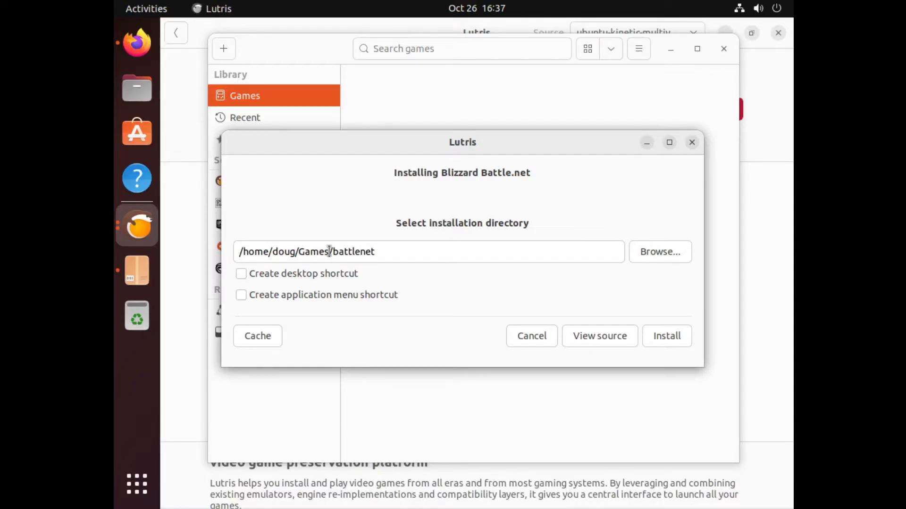
click(667, 336)
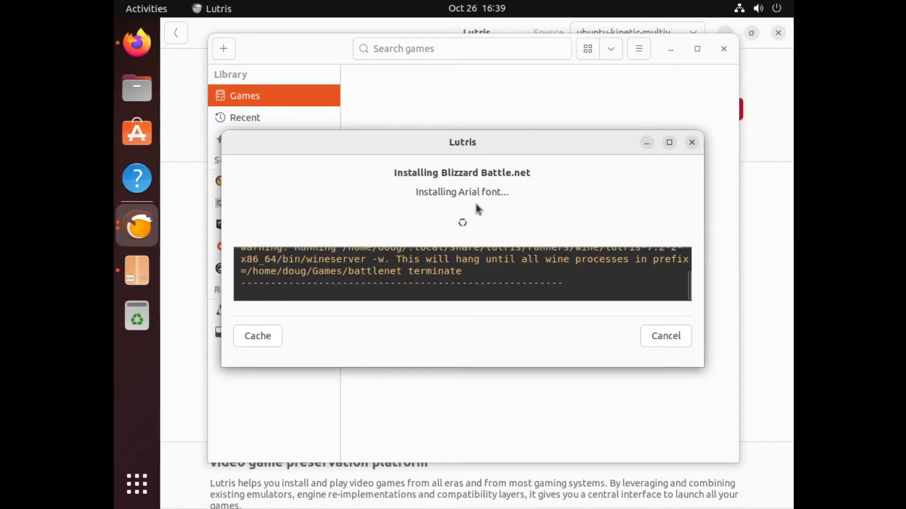
mouse_move(405, 218)
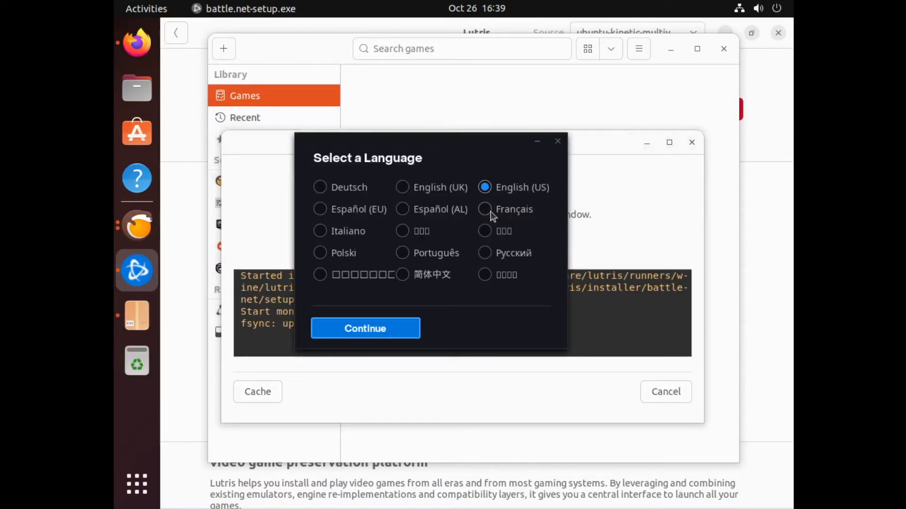
mouse_move(378, 202)
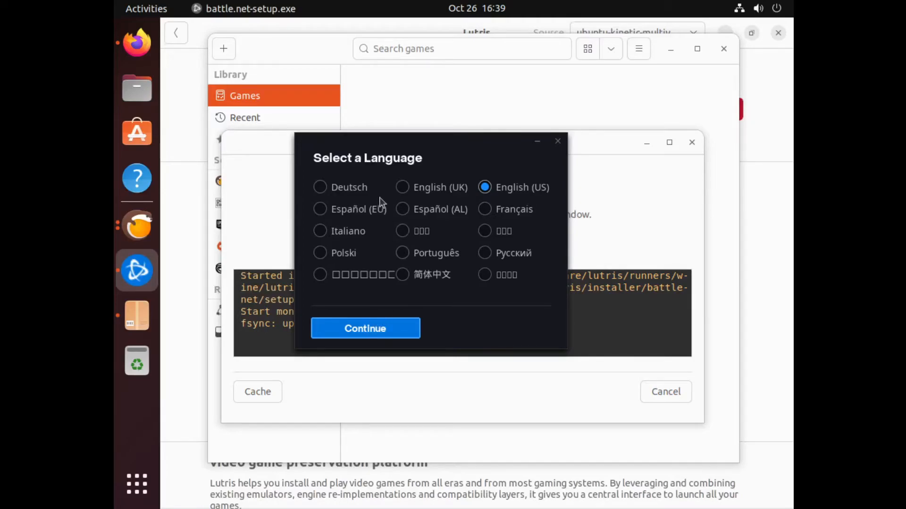
mouse_move(484, 187)
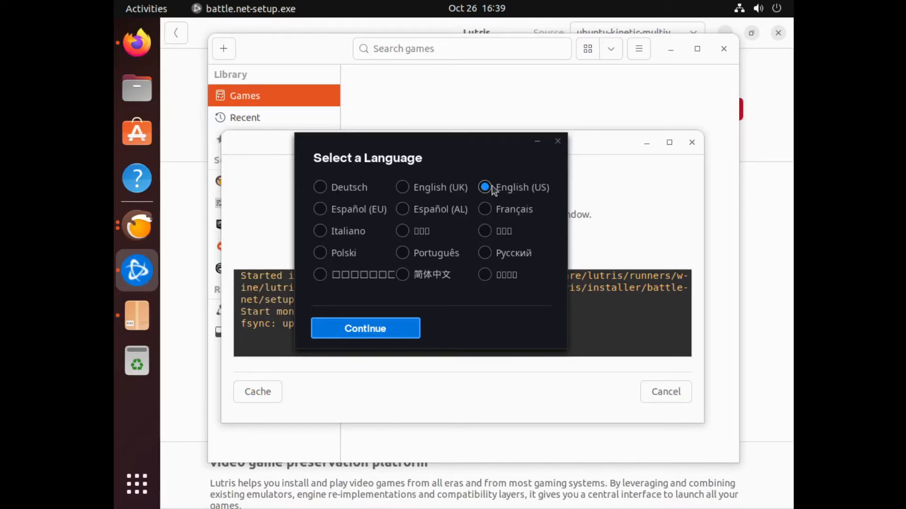
Keep English (US) and the default install location in Battle.net Setup
click(365, 328)
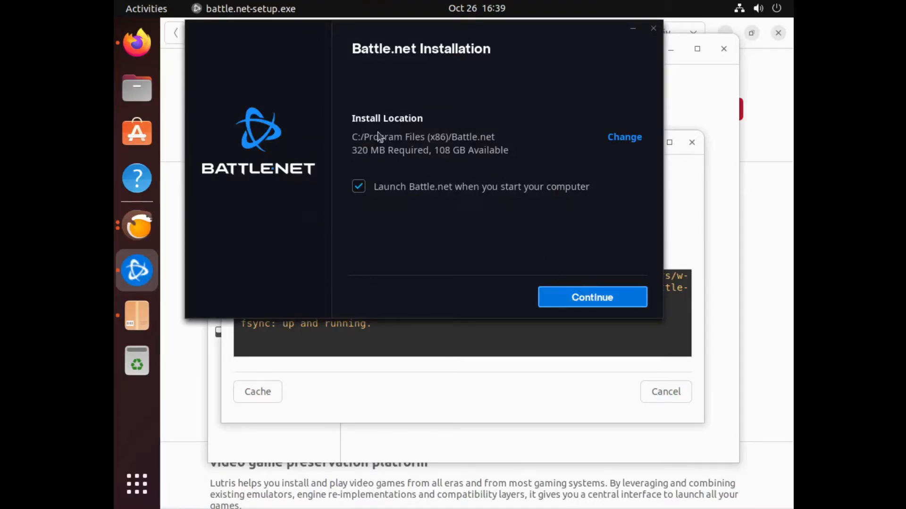
mouse_move(345, 161)
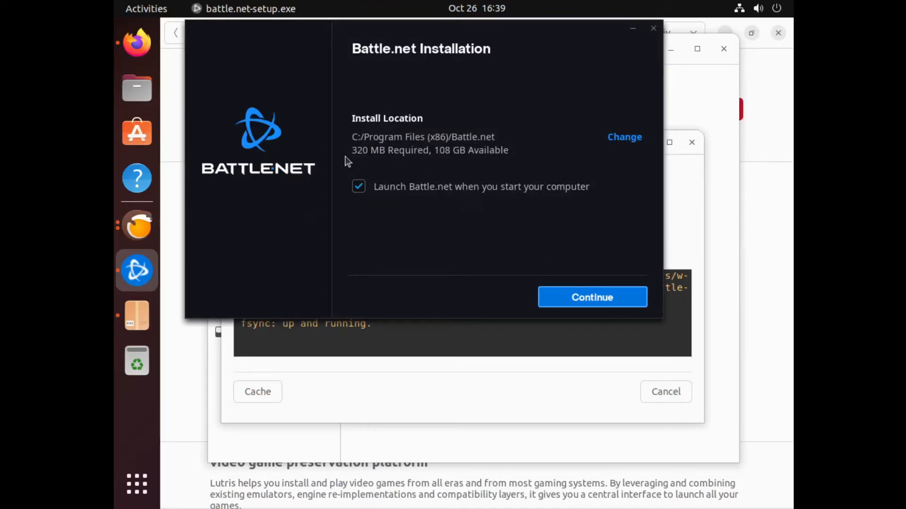
click(592, 297)
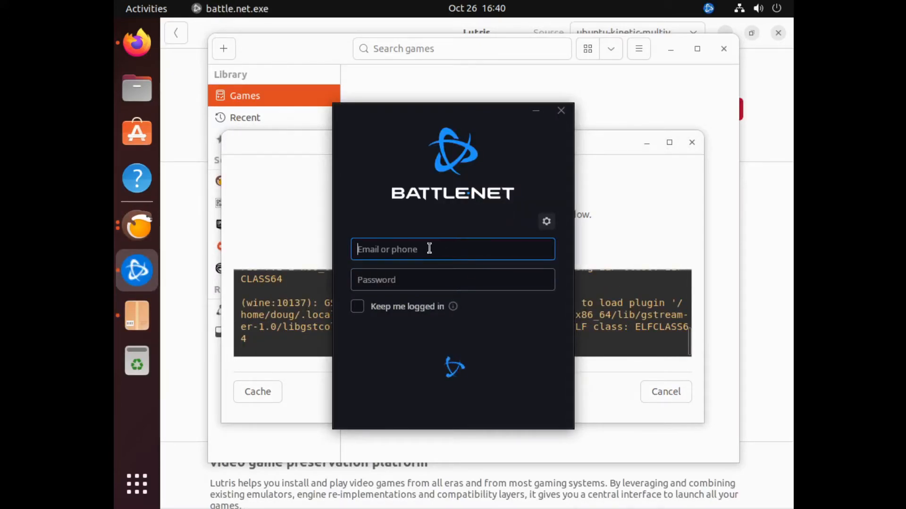
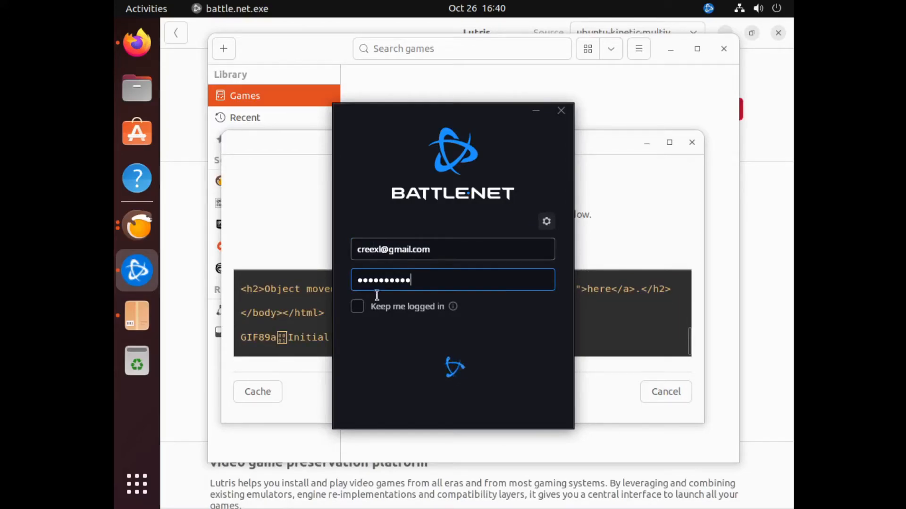
click(356, 307)
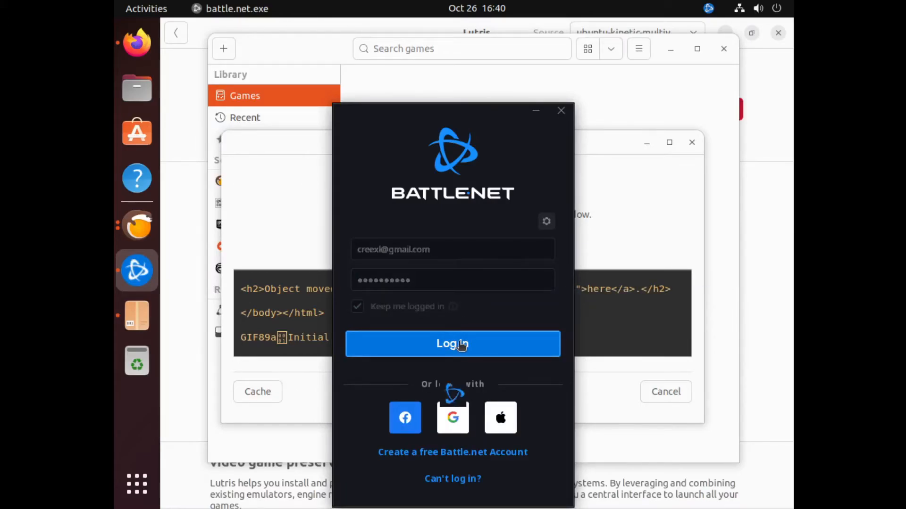
click(452, 343)
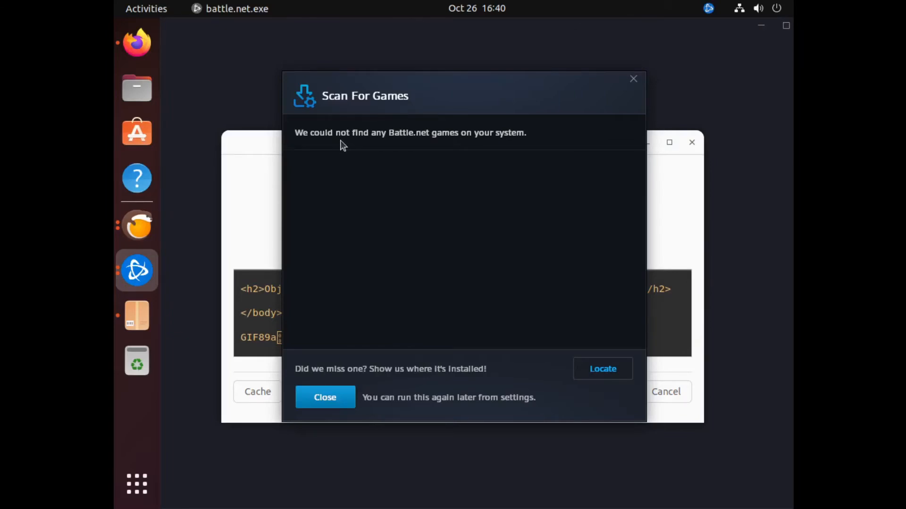
mouse_move(371, 143)
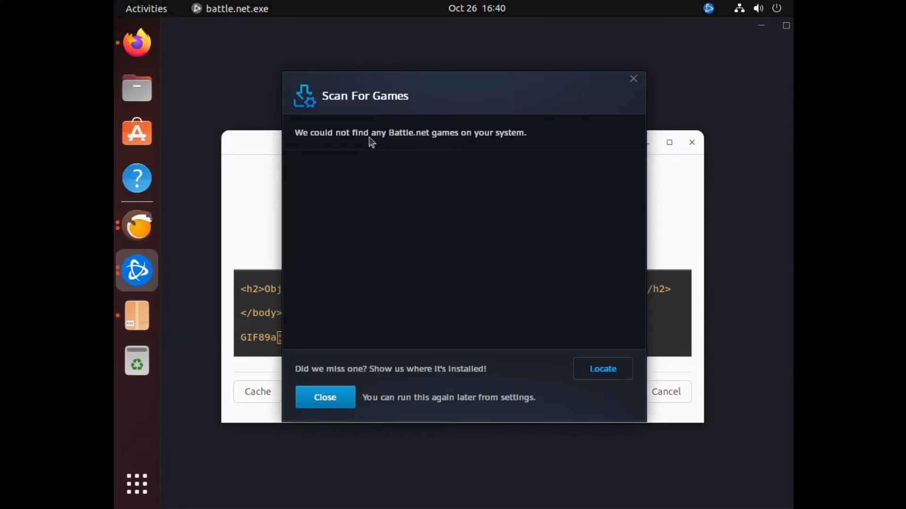
mouse_move(497, 138)
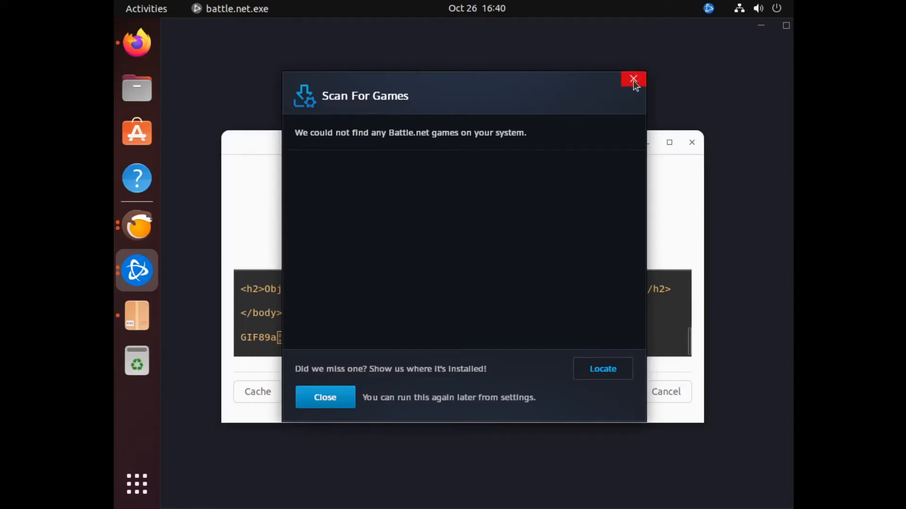
click(633, 79)
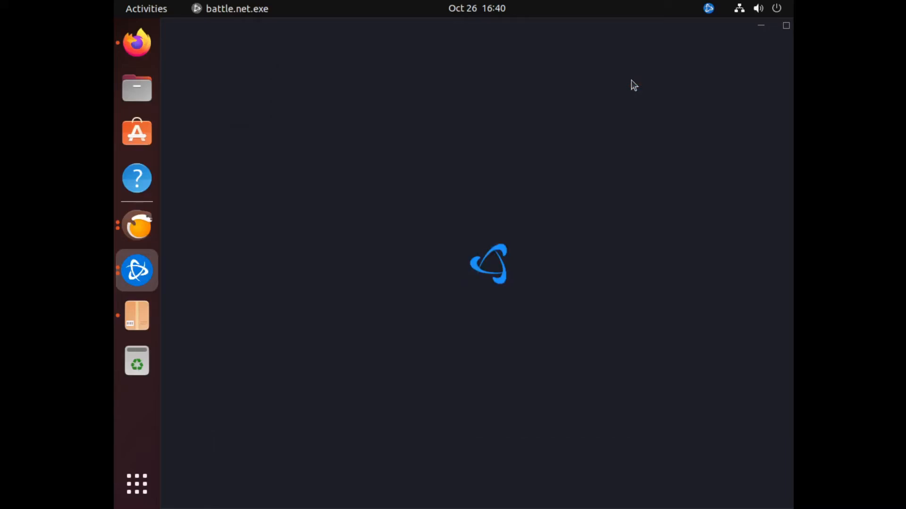
mouse_move(492, 266)
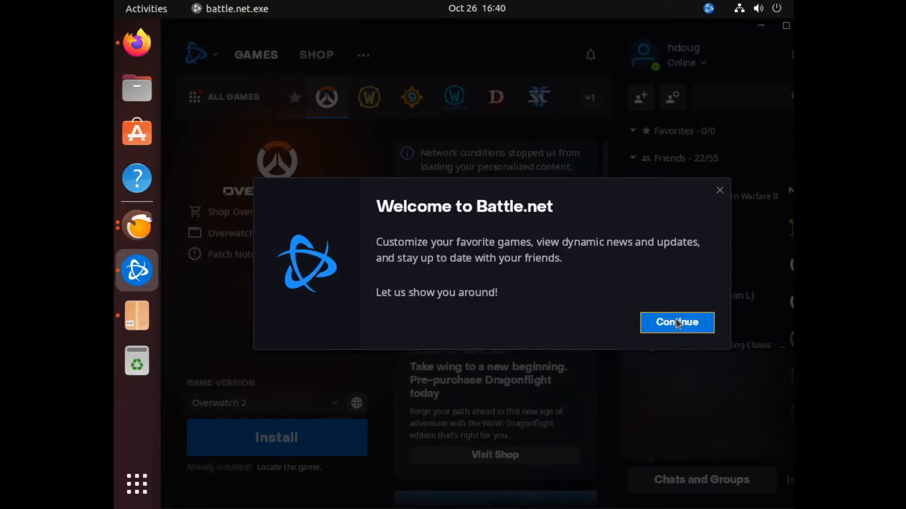
Skip the welcome tour, go to the World of Warcraft page and choose the retail game version
click(677, 323)
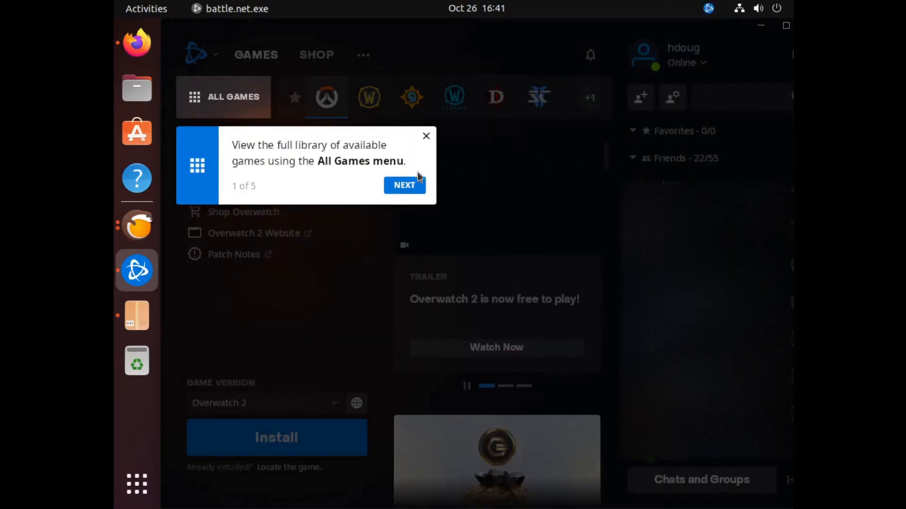
click(405, 185)
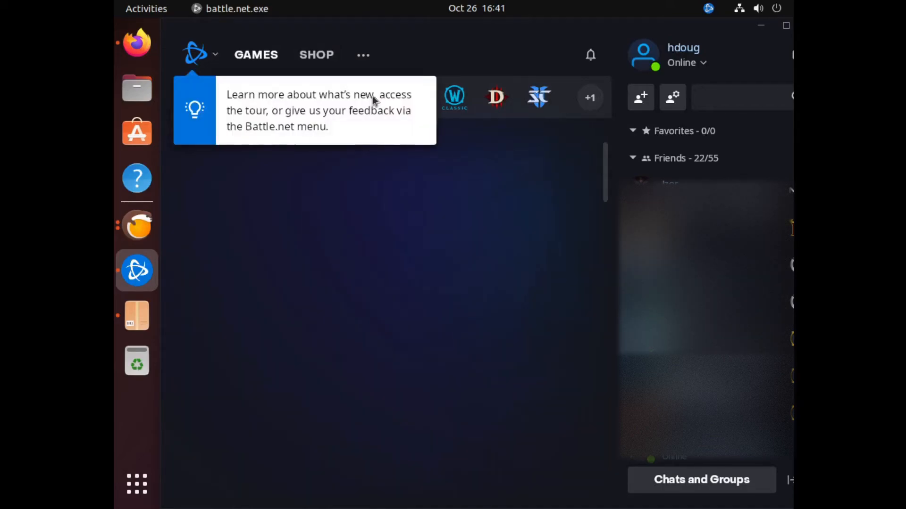
click(256, 55)
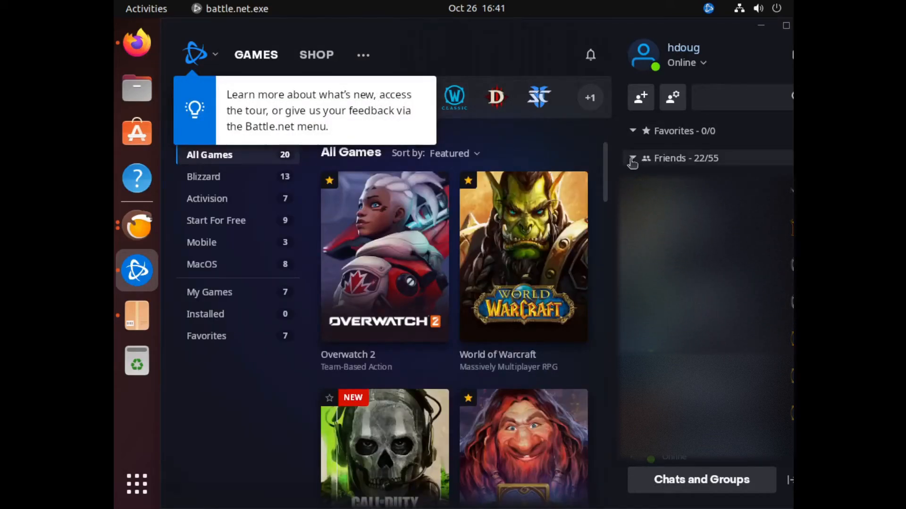
click(369, 97)
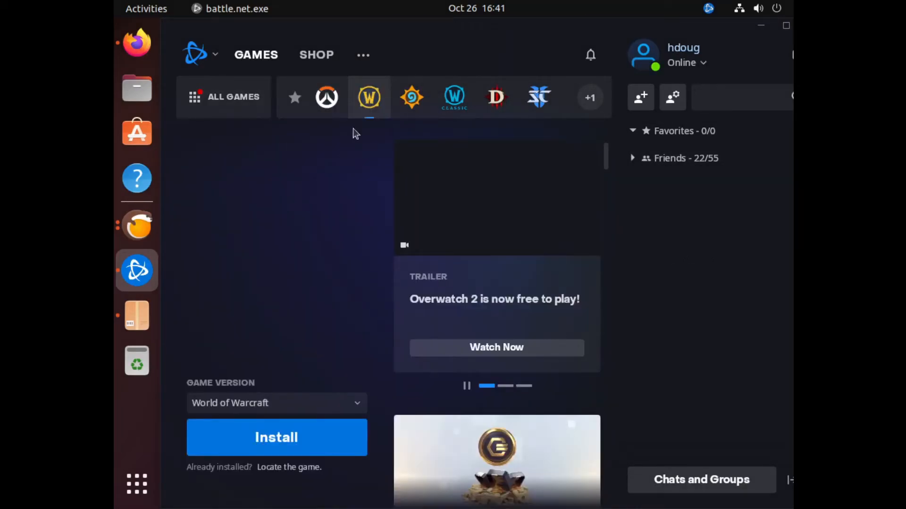
click(369, 96)
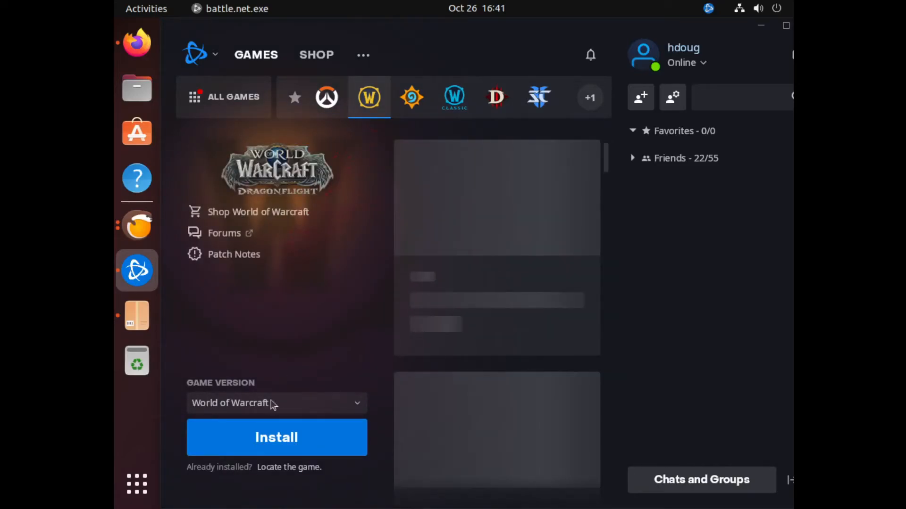
click(277, 403)
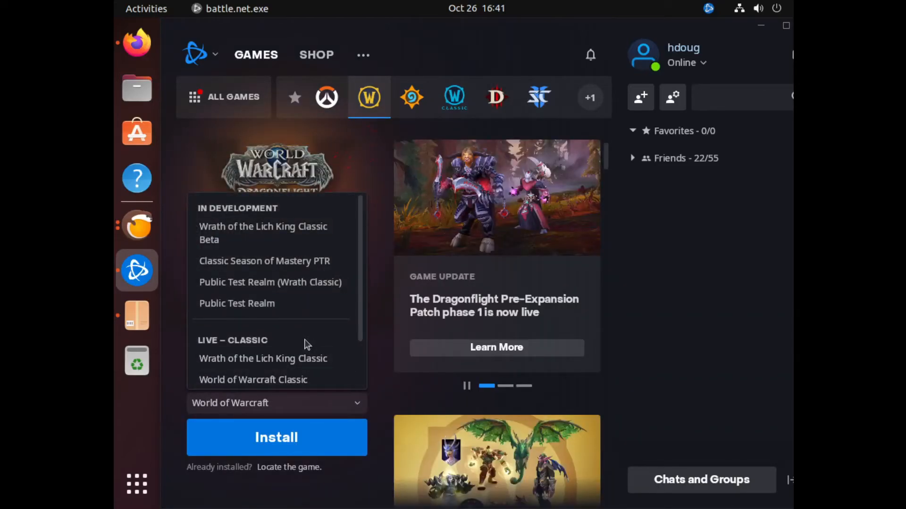
scroll(down, 3)
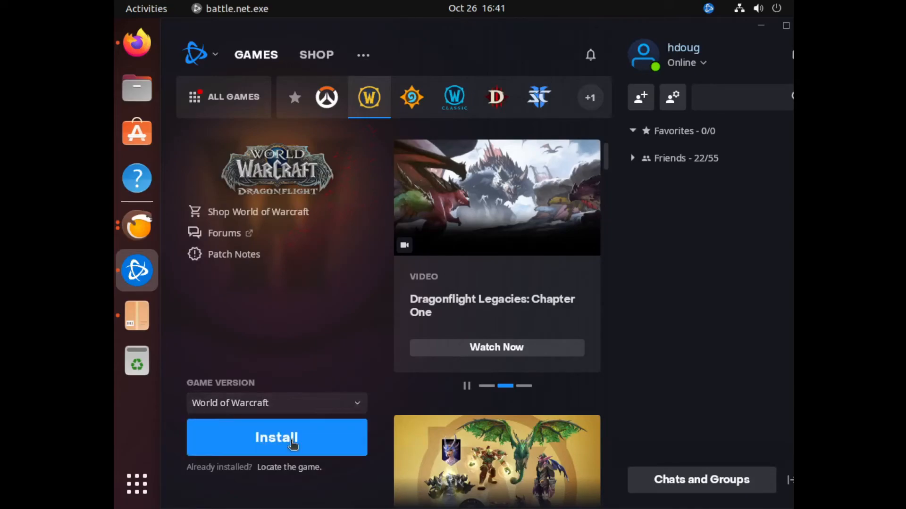
Install World of Warcraft with default settings until the game is ready to play
click(277, 437)
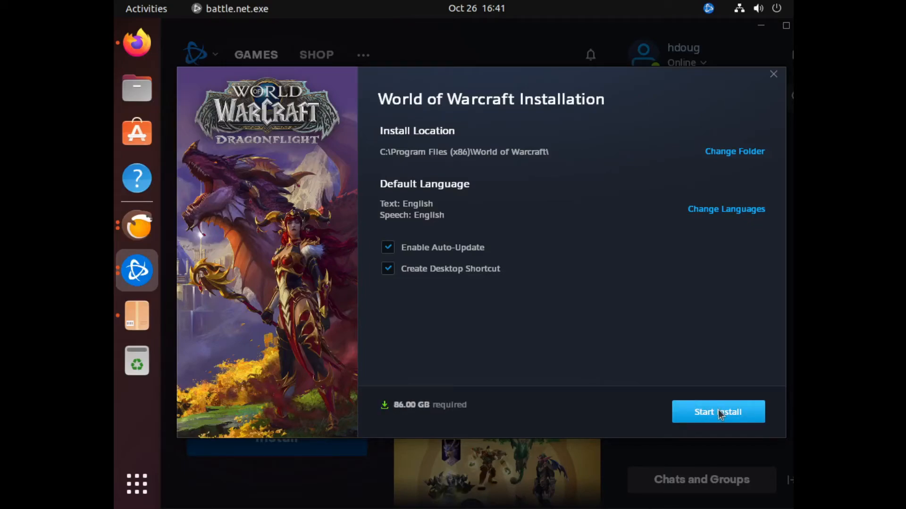
mouse_move(407, 411)
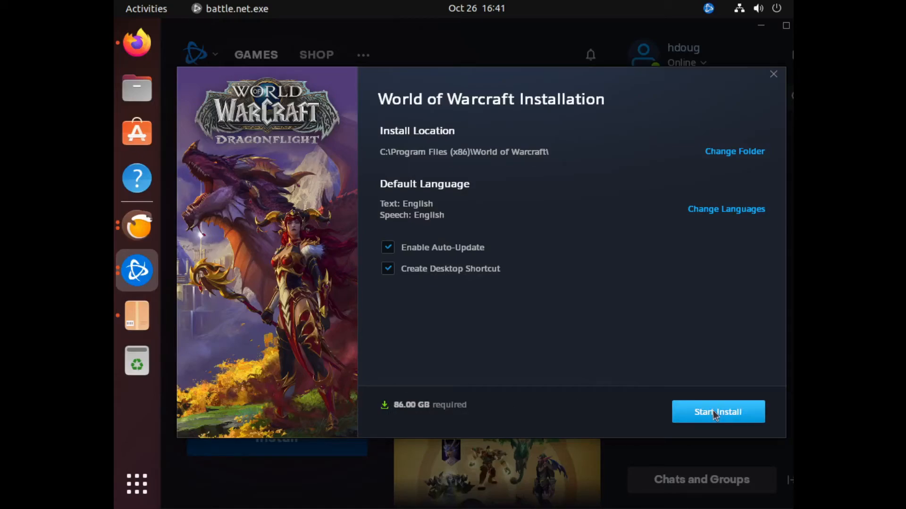
click(717, 412)
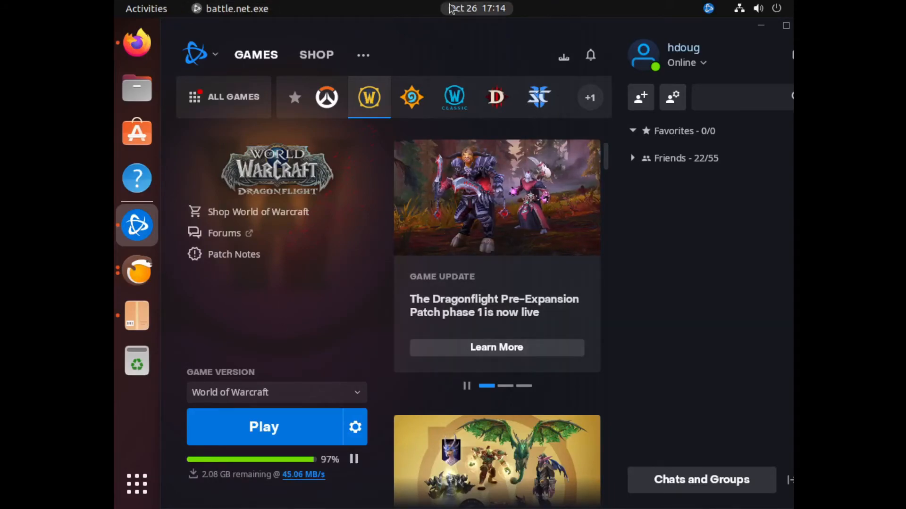
mouse_move(385, 191)
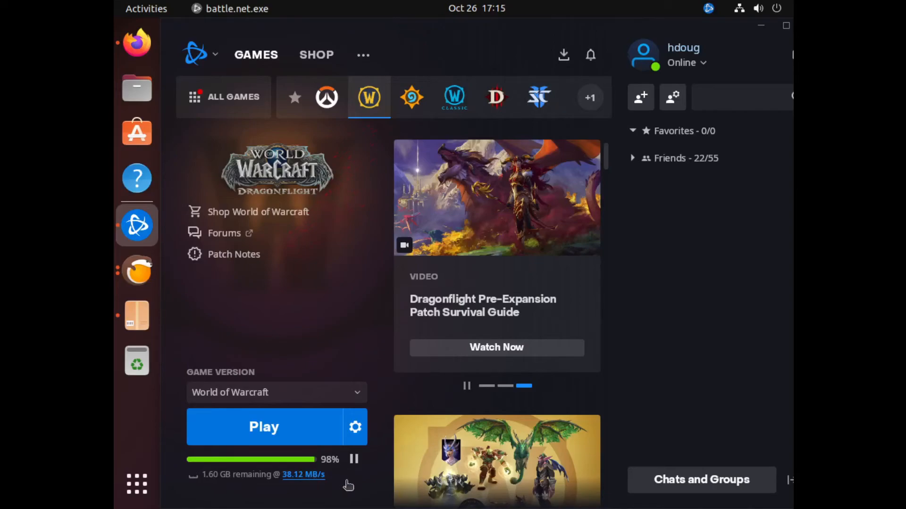
mouse_move(239, 440)
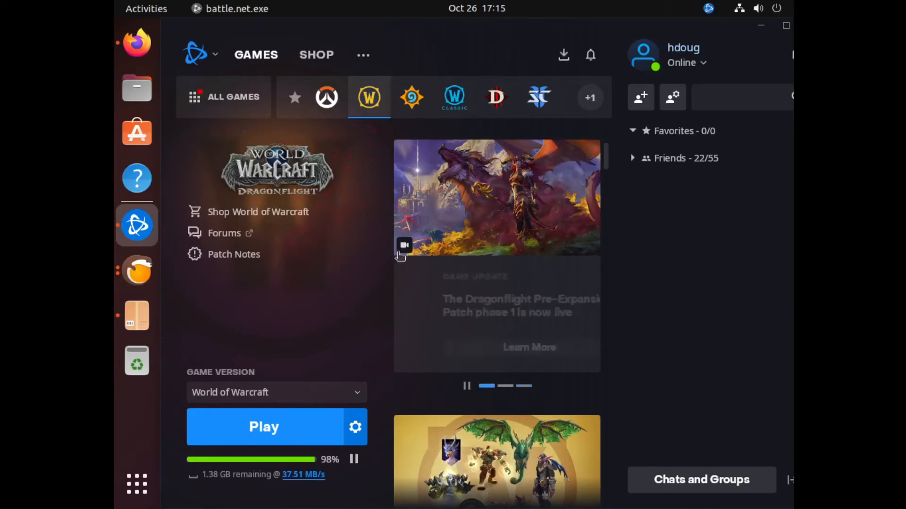
click(264, 426)
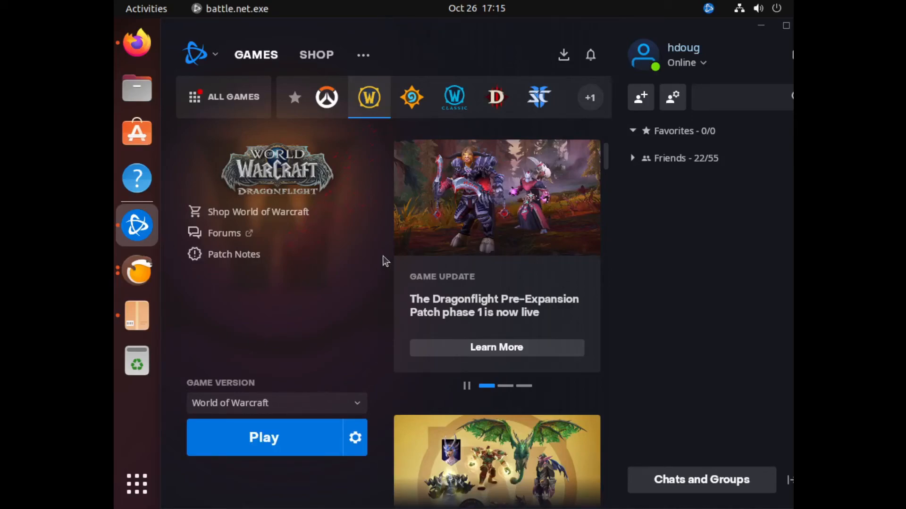
mouse_move(381, 346)
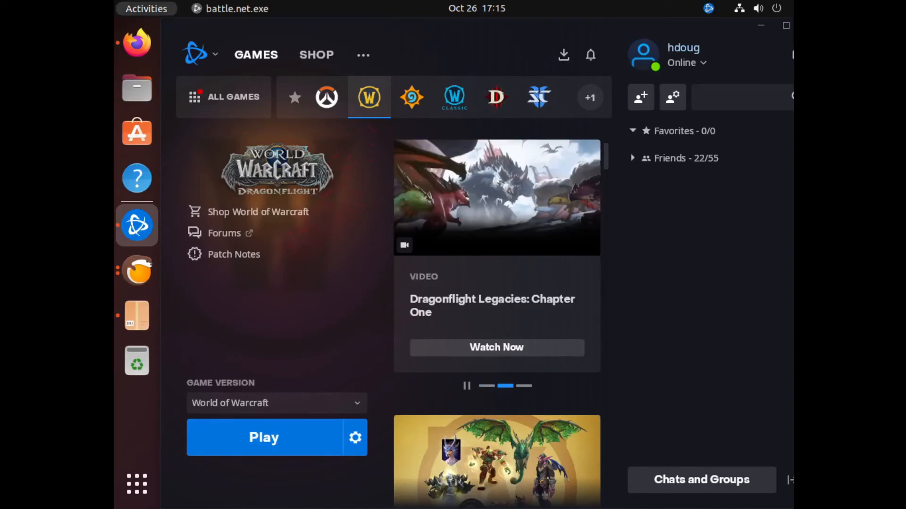
Launch World of Warcraft via Play and reach the realm's character selection screen
click(263, 437)
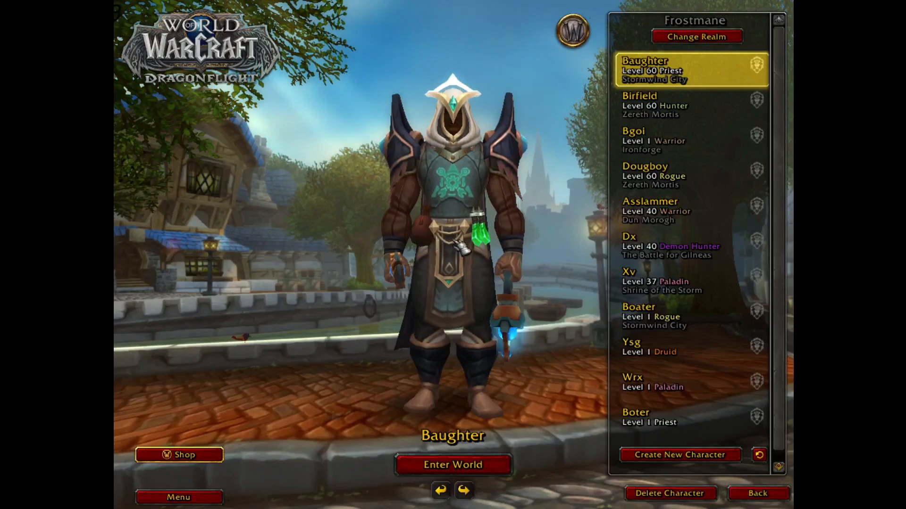
click(464, 491)
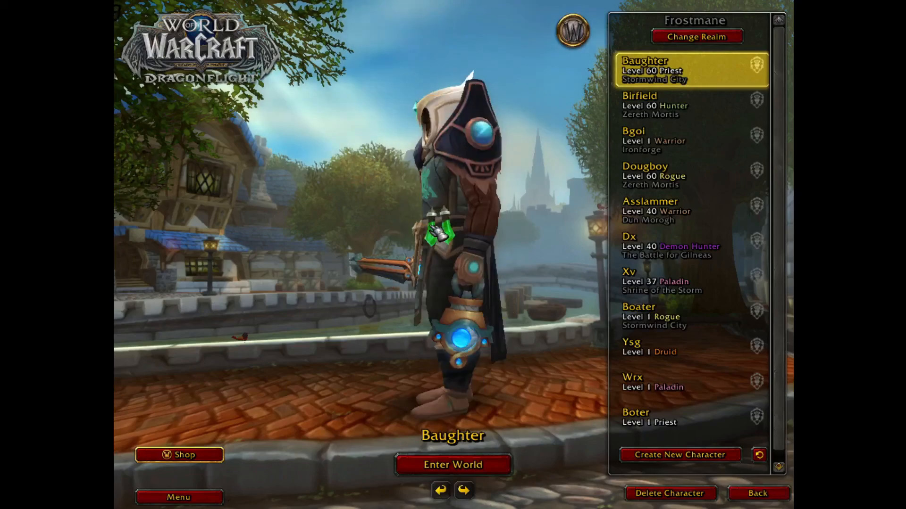